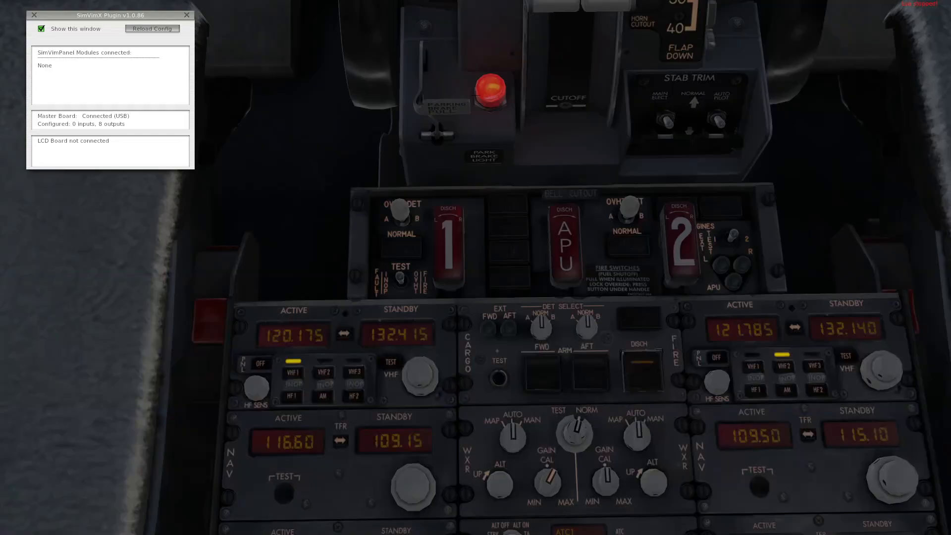
Step: Highlight the supported LCD sizes list, then go to the online configurator
left_click(152, 27)
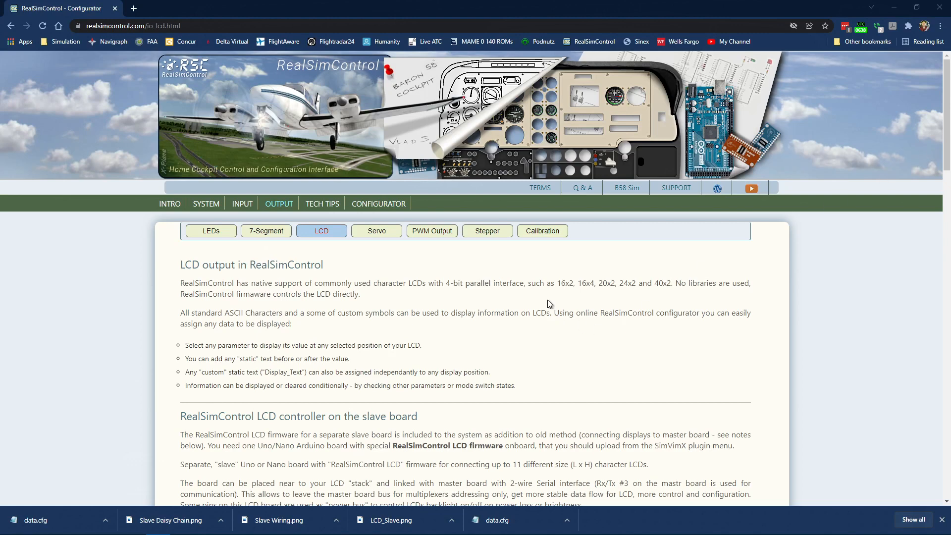
left_click_drag(555, 282, 672, 282)
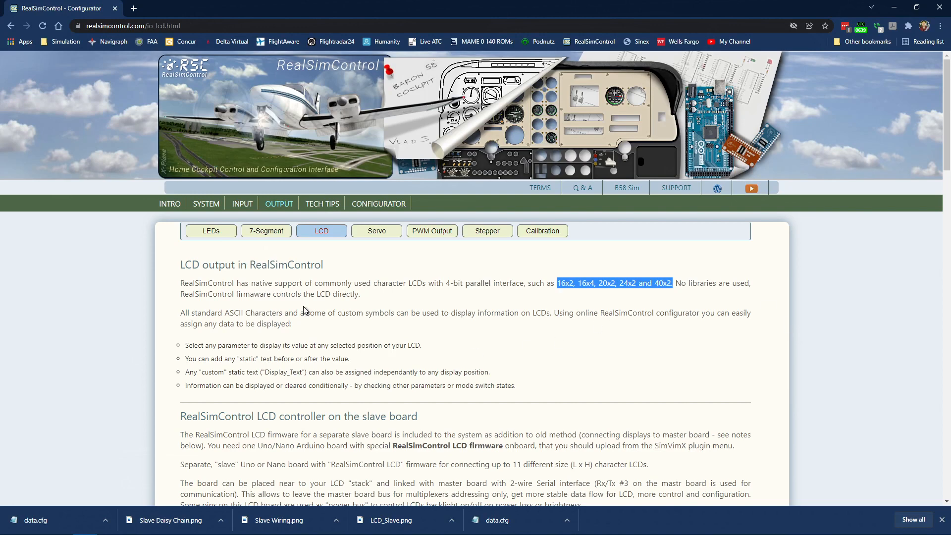
left_click(378, 203)
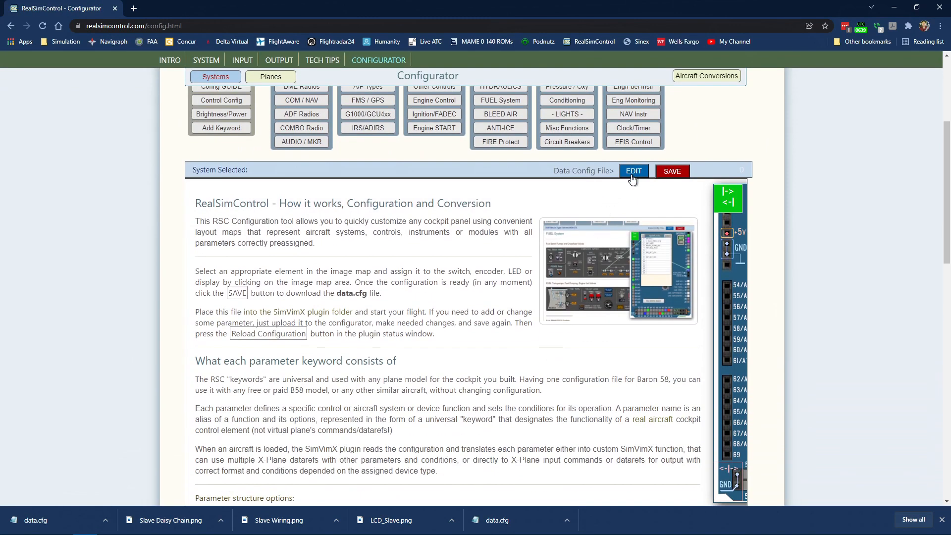
Step: Clear the old radio entries from the slave LCD and set it up as a 16x4 character LCD on pin 5
left_click(633, 171)
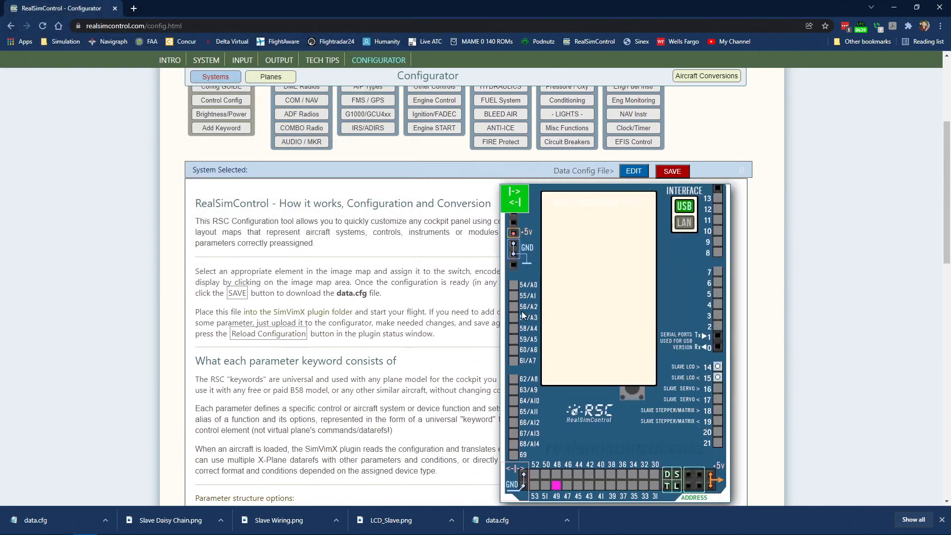
mouse_move(652, 371)
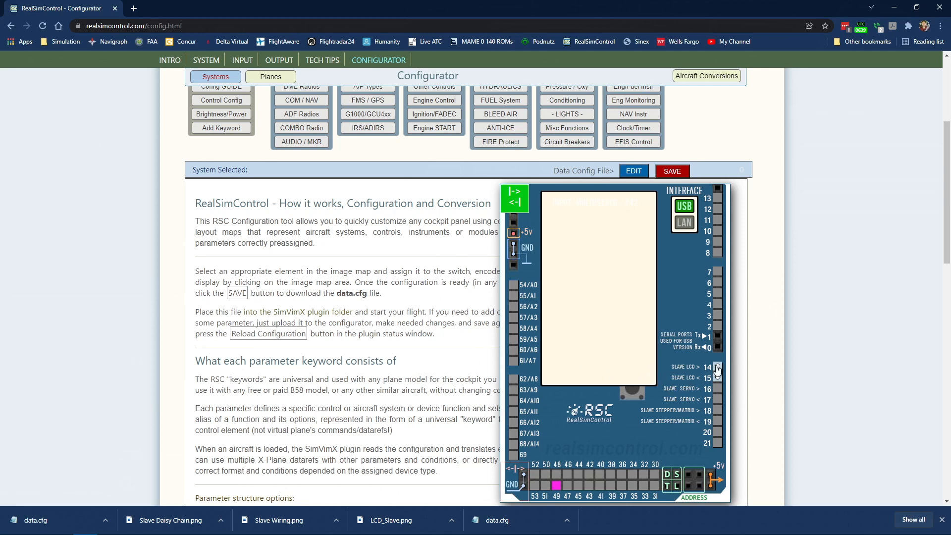
left_click(717, 366)
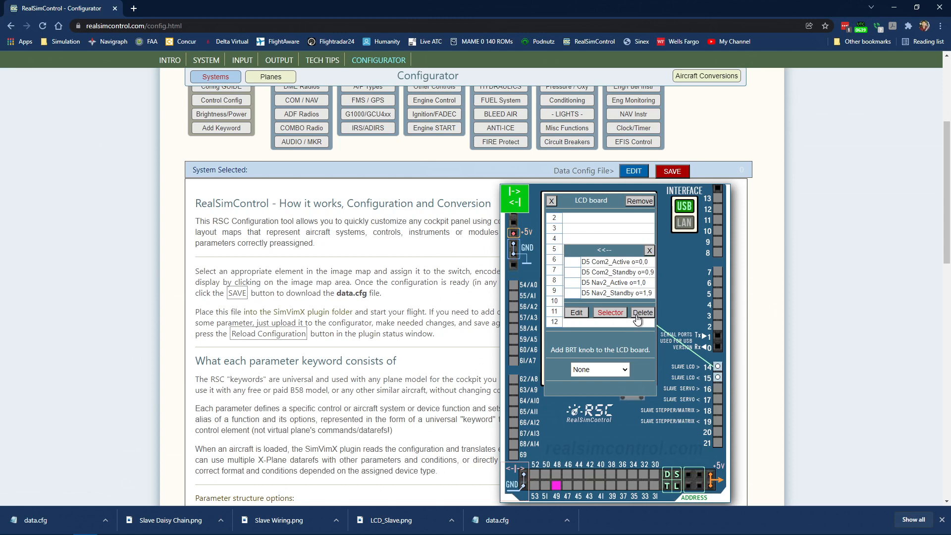
left_click(642, 312)
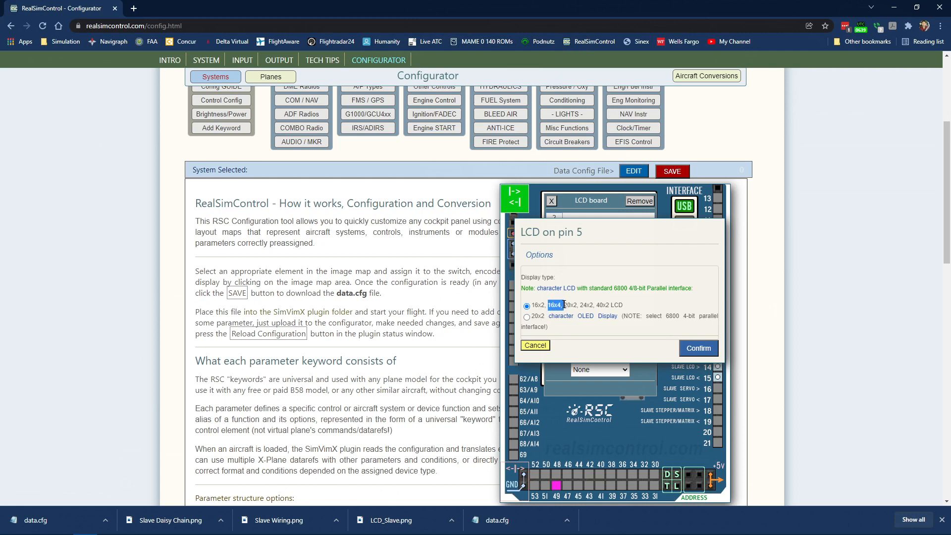
left_click(698, 347)
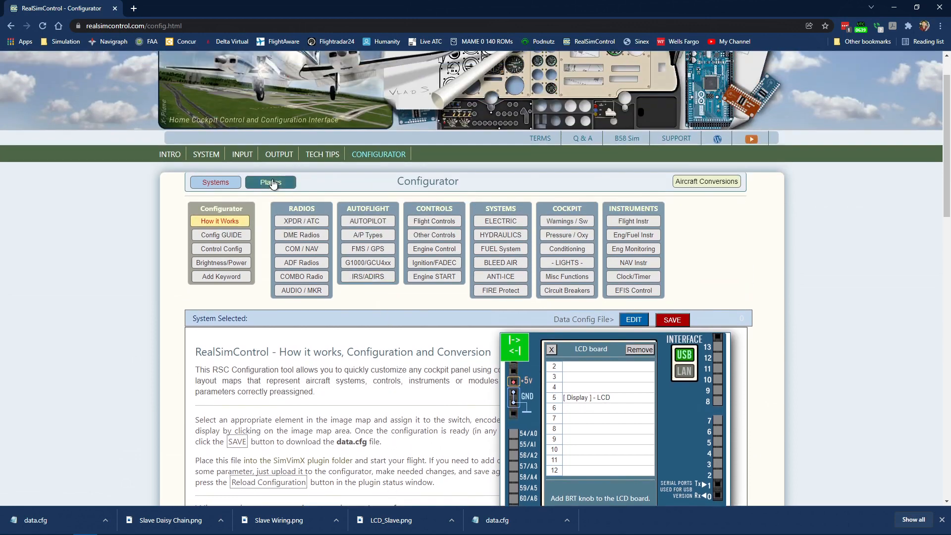
Step: Show the Planes maps and bring up the Boeing 737x overhead panel
left_click(270, 183)
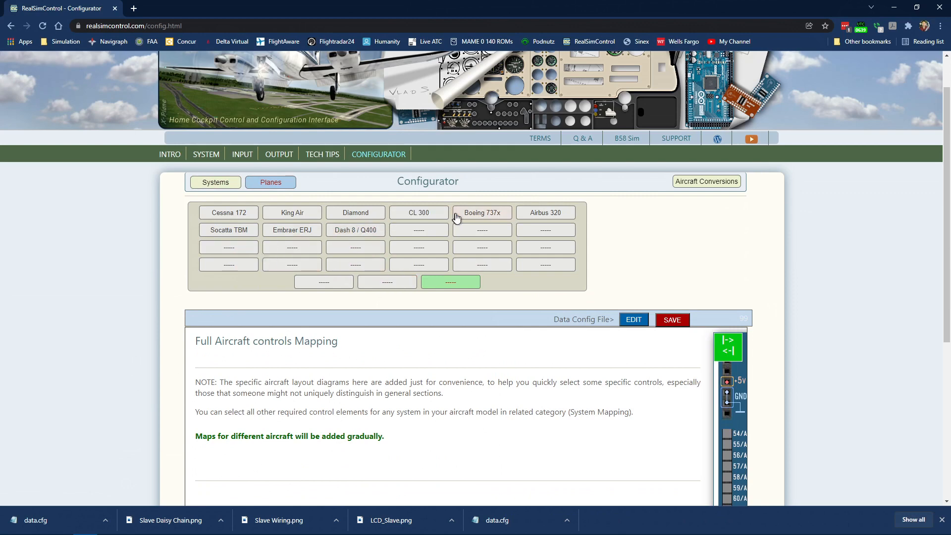
left_click(481, 212)
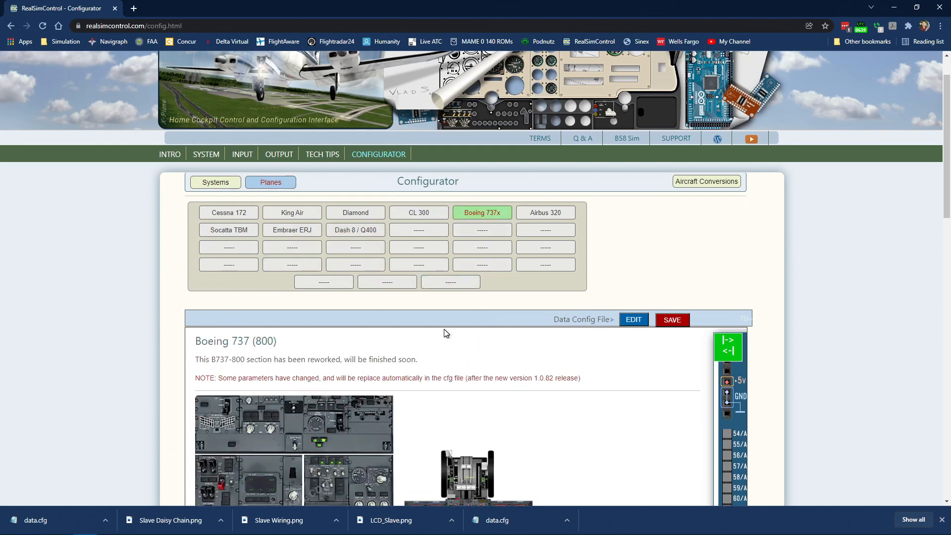
scroll("down", 3)
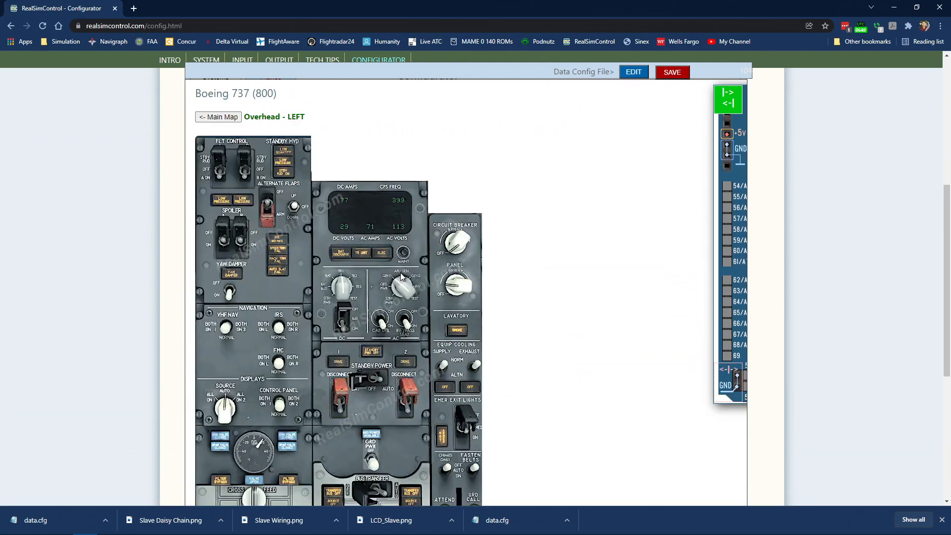
mouse_move(339, 210)
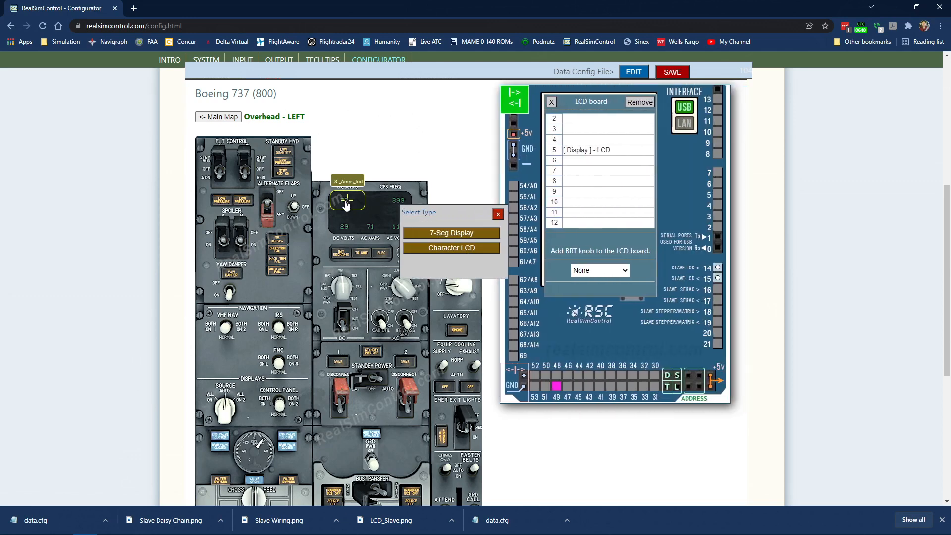
Step: Assign DC_Amps_Ind to the character LCD on line 0, position 0
left_click(452, 232)
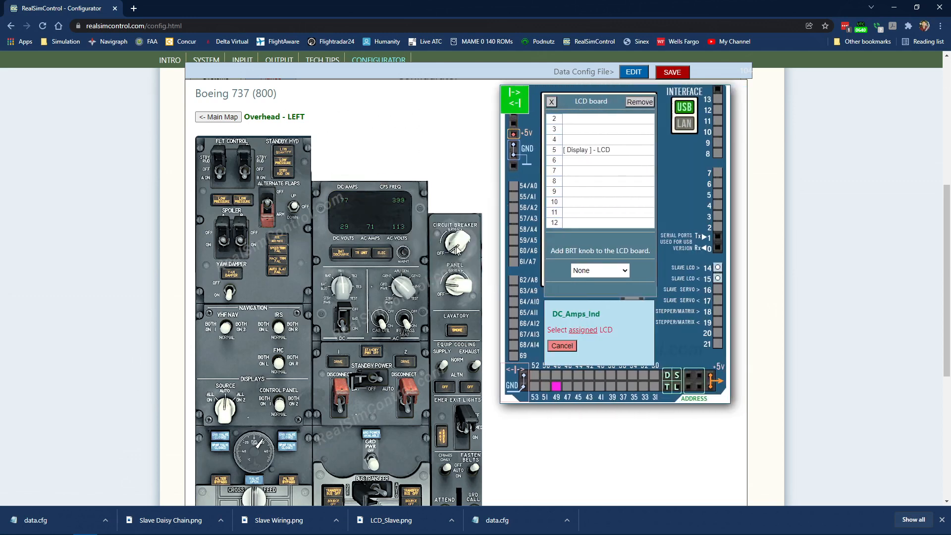
left_click(591, 150)
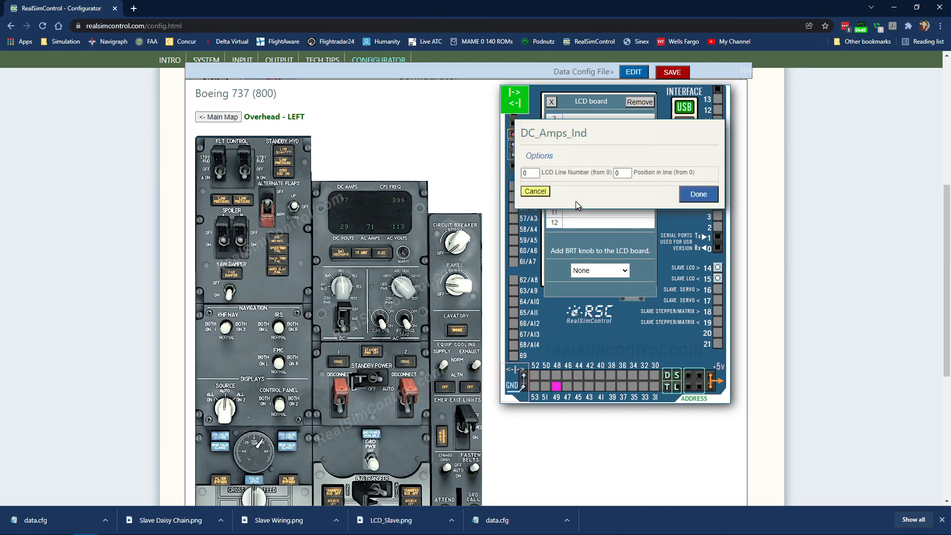
left_click(528, 172)
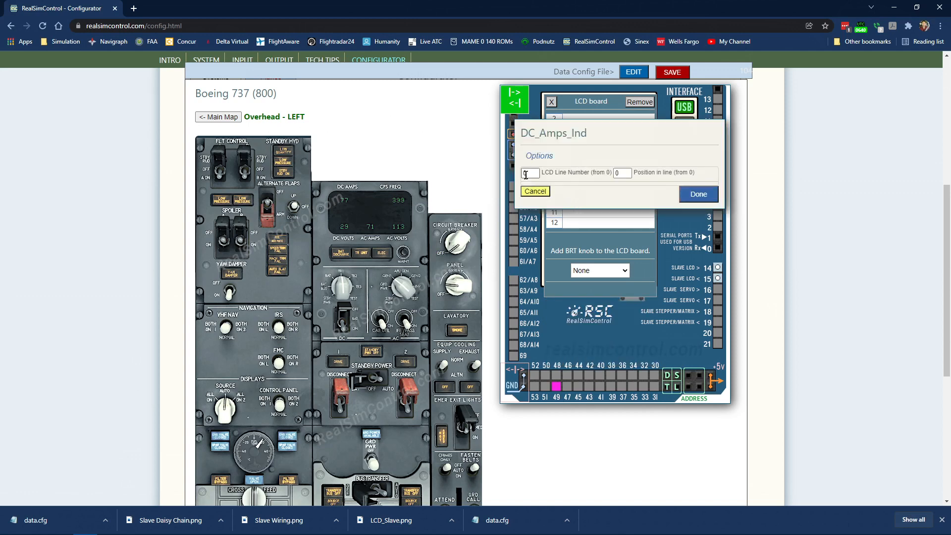
type("0")
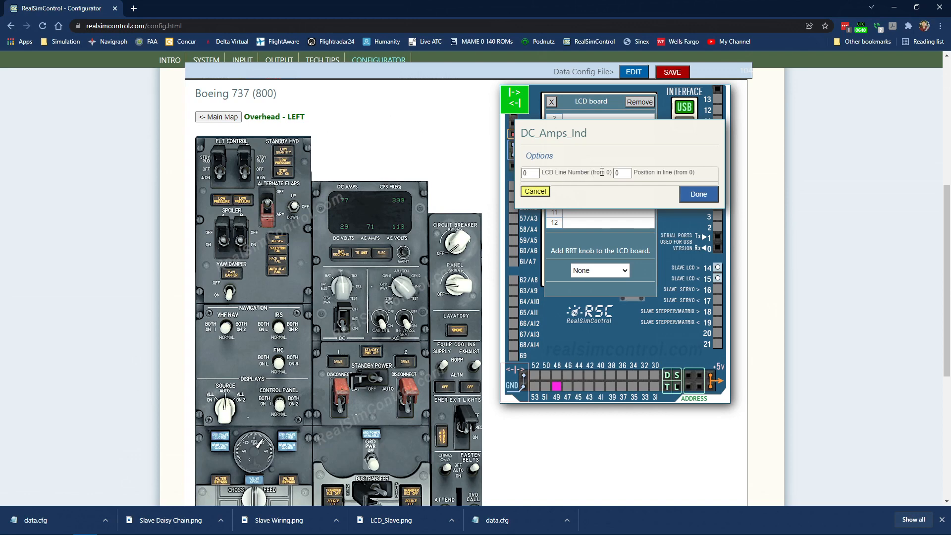
left_click(621, 173)
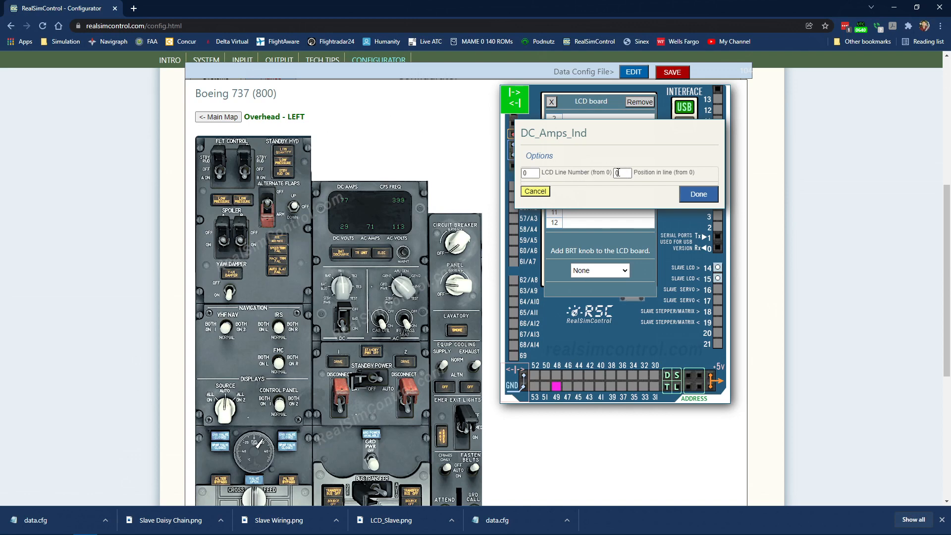
left_click(698, 193)
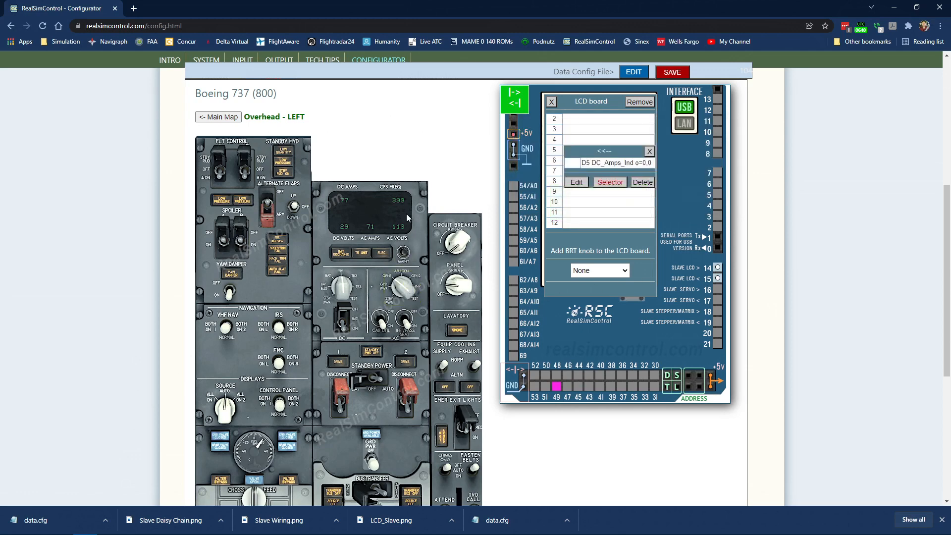
mouse_move(351, 217)
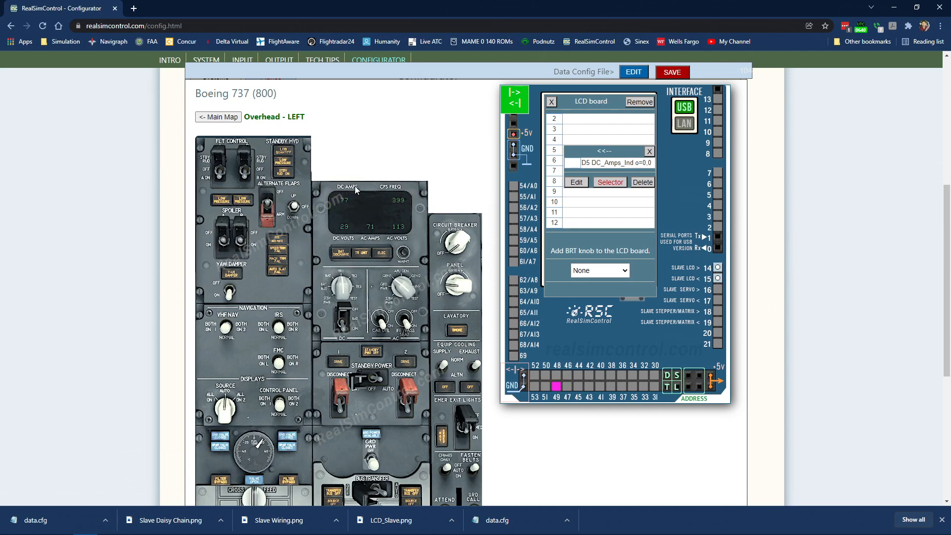
mouse_move(395, 190)
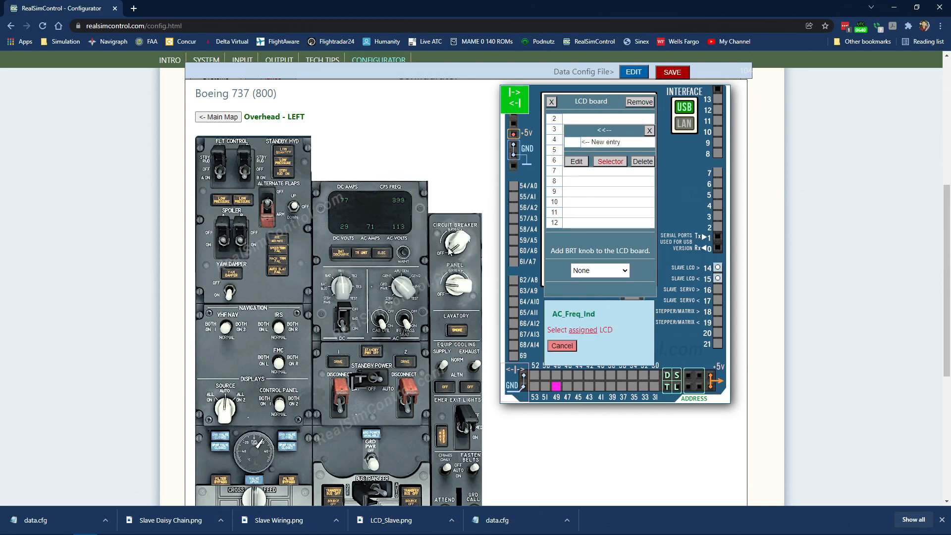
Step: Assign AC_Freq_Ind to the LCD on line 0, position 12
left_click(552, 150)
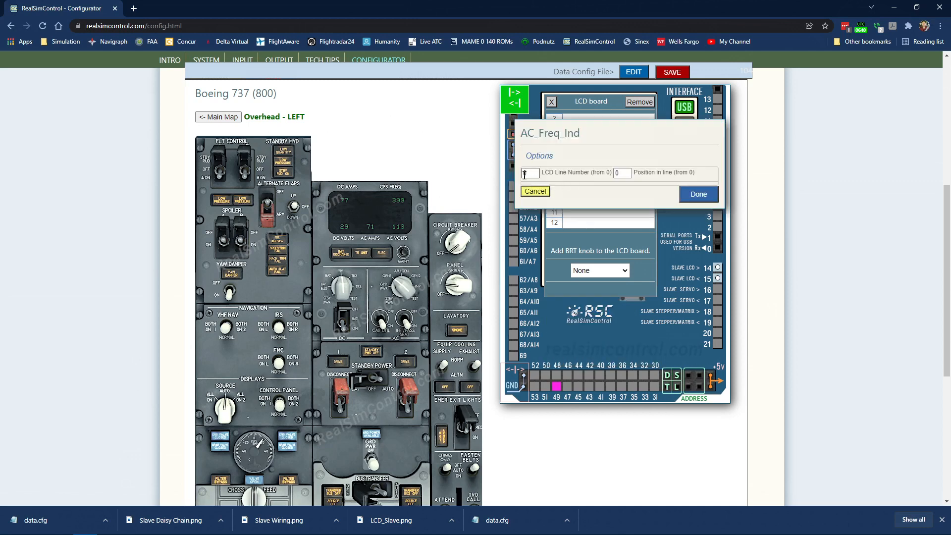
left_click(621, 172)
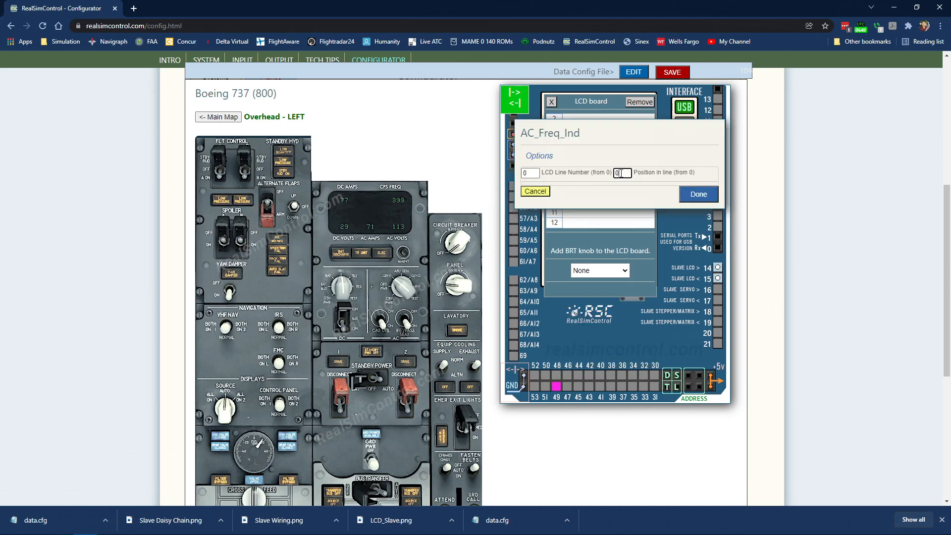
type("12")
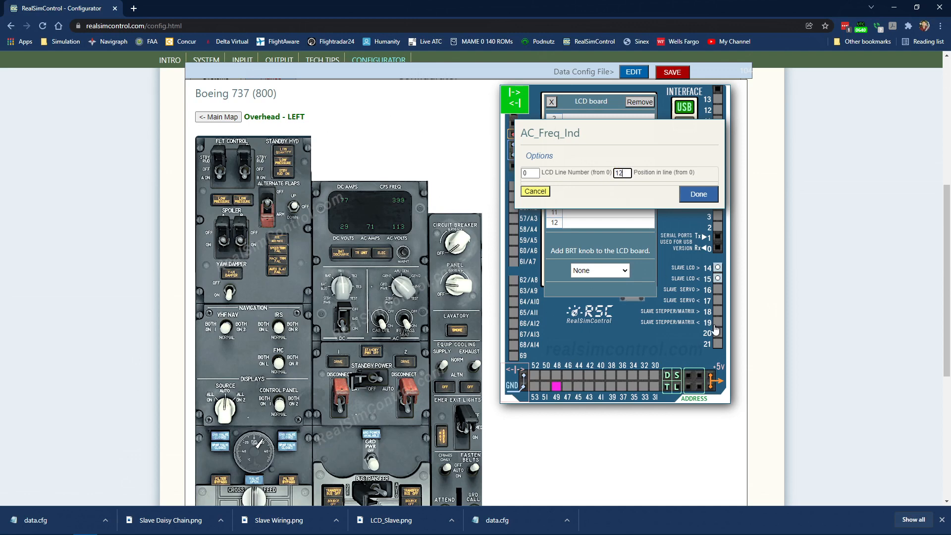
left_click(697, 194)
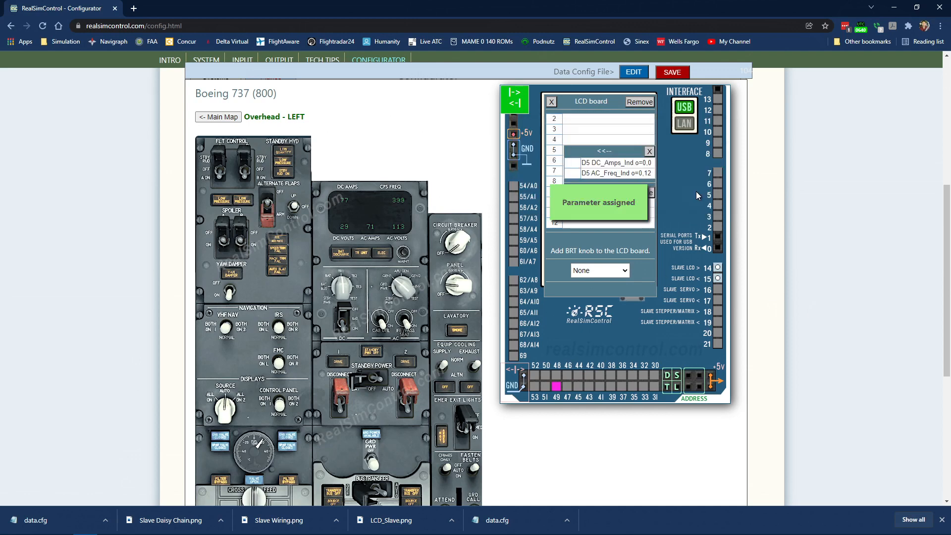
left_click(342, 226)
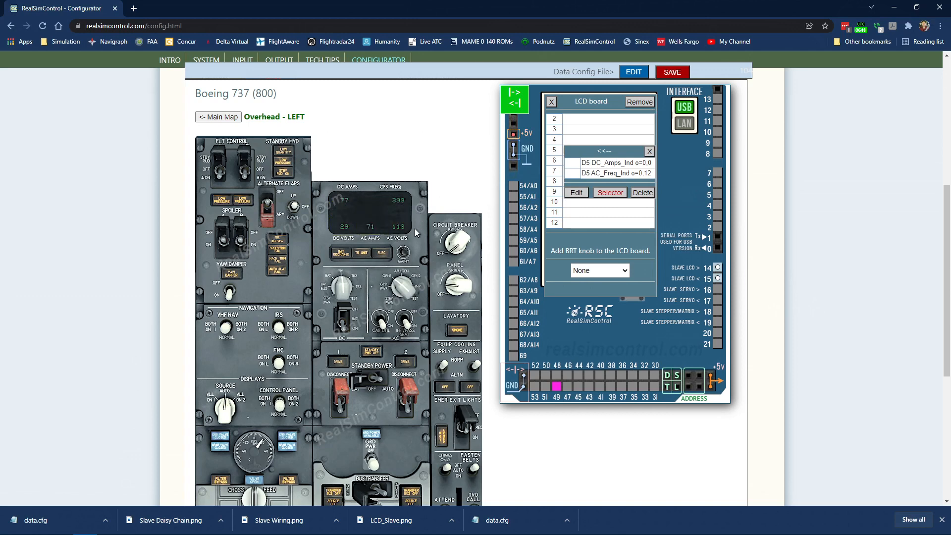
Step: Pick DC_Volts_Ind from the panel and place it on LCD line 3, position 0
left_click(344, 228)
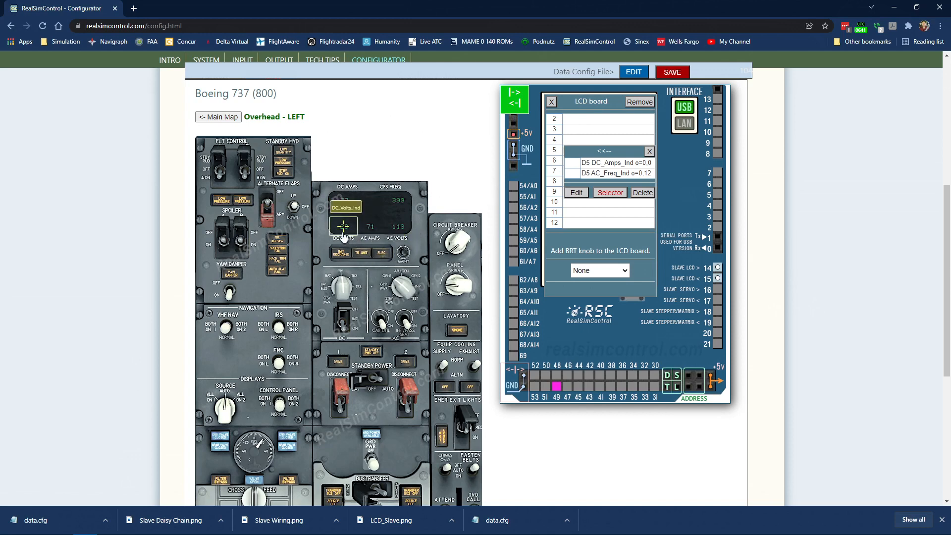
left_click(343, 226)
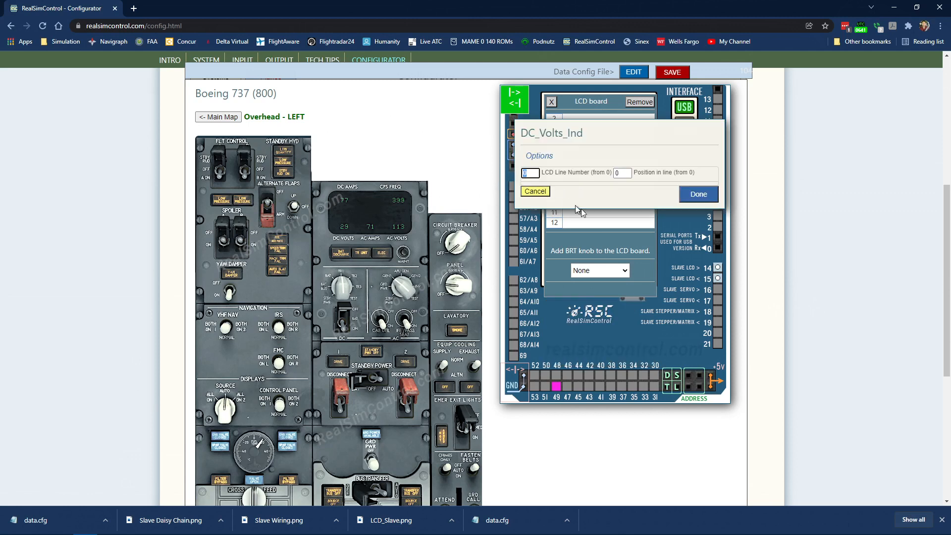
type("3")
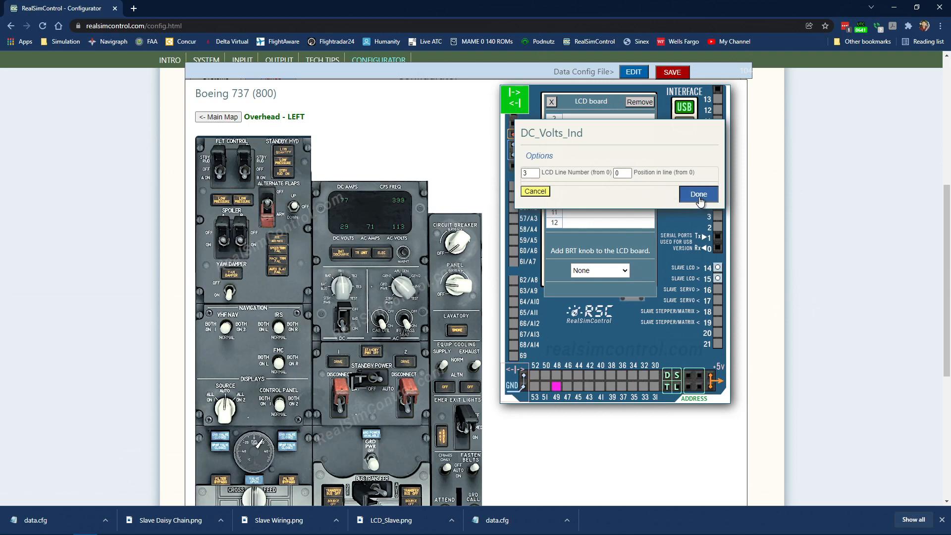
left_click(697, 194)
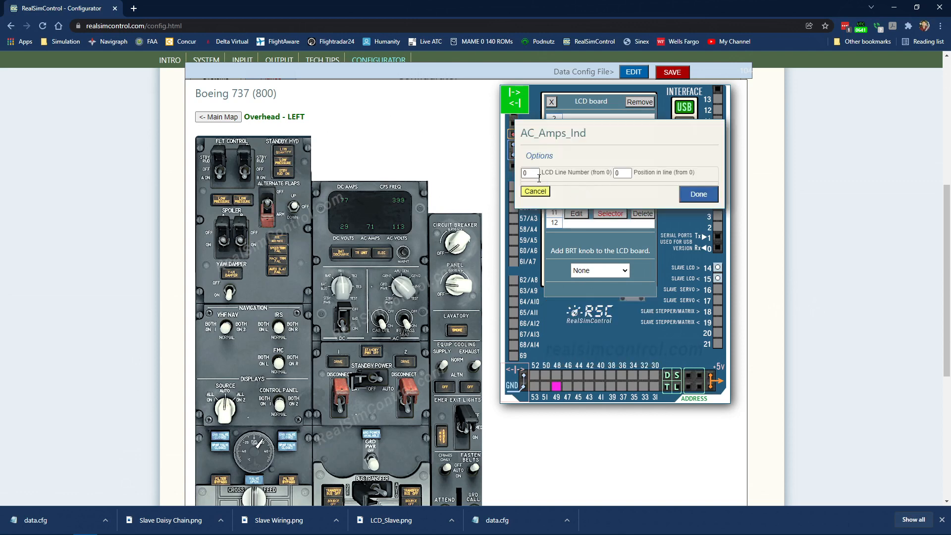
Step: Place AC_Amps_Ind on LCD line 3, position 7
type("3")
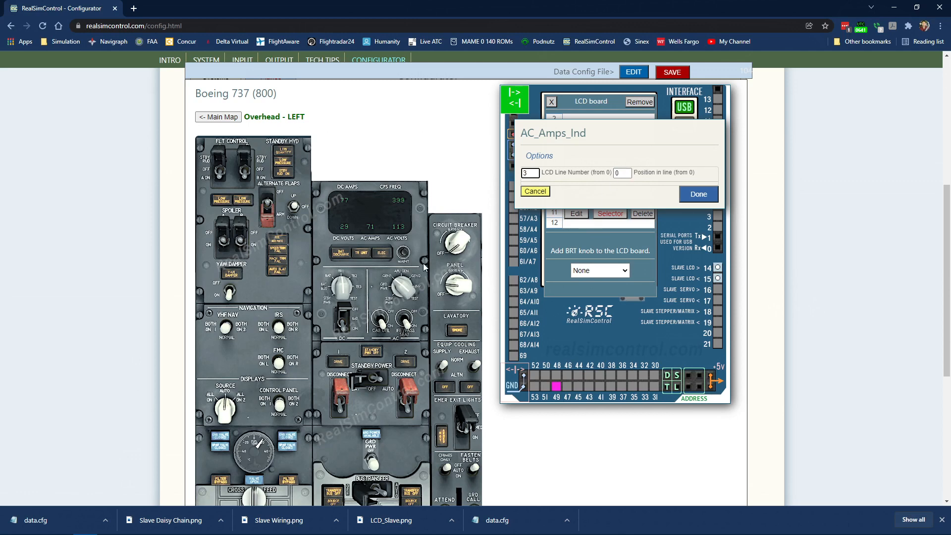
mouse_move(363, 238)
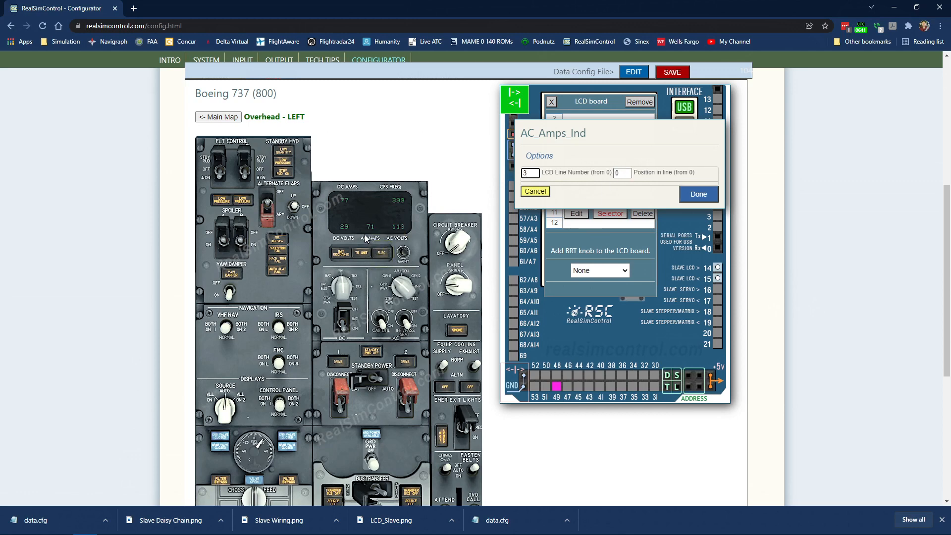
mouse_move(485, 220)
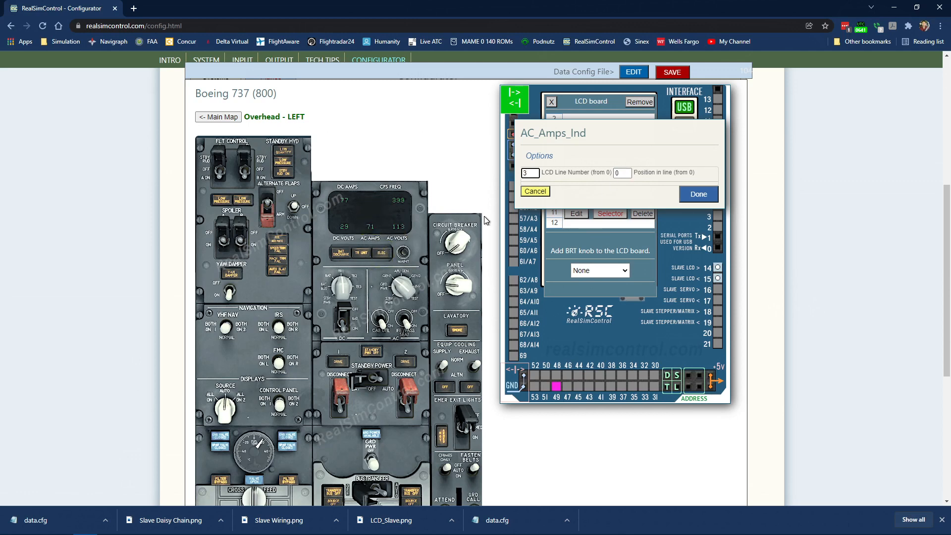
left_click(621, 173)
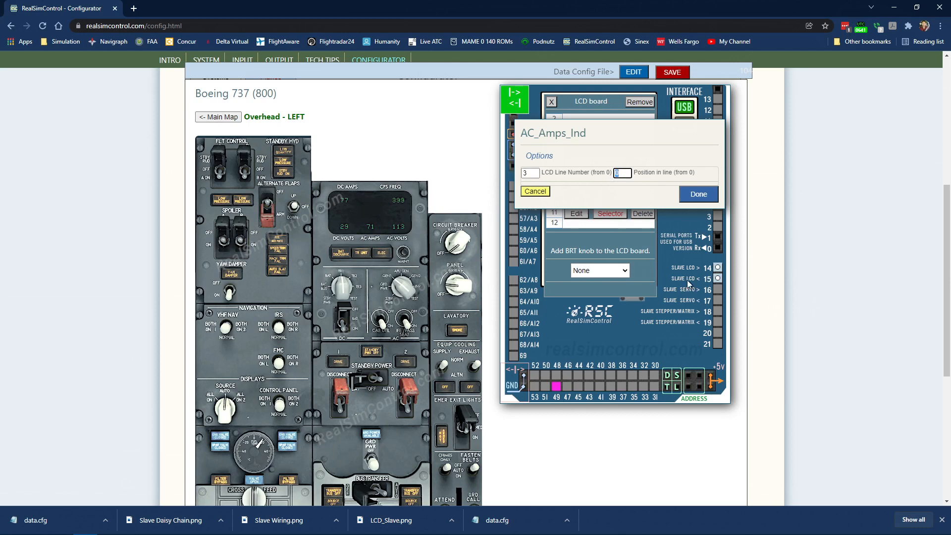
type("7")
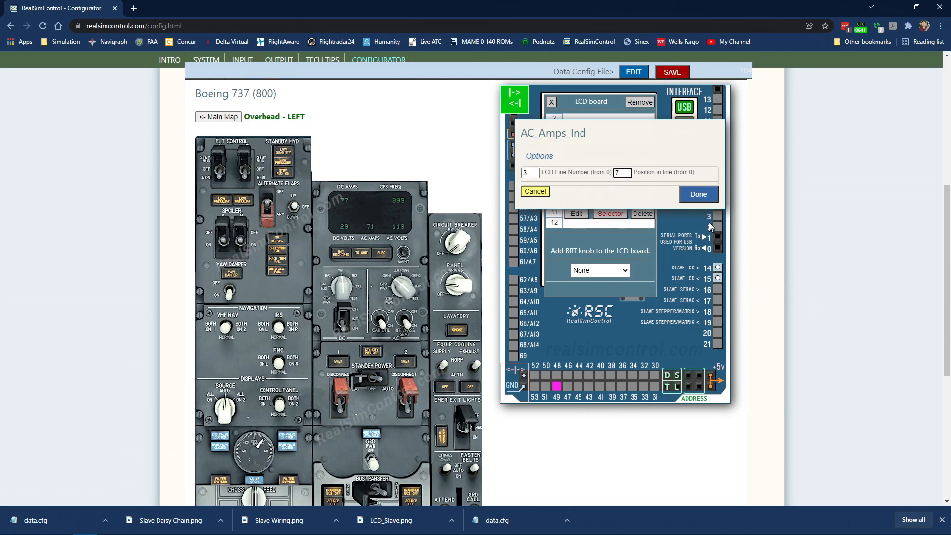
left_click(697, 193)
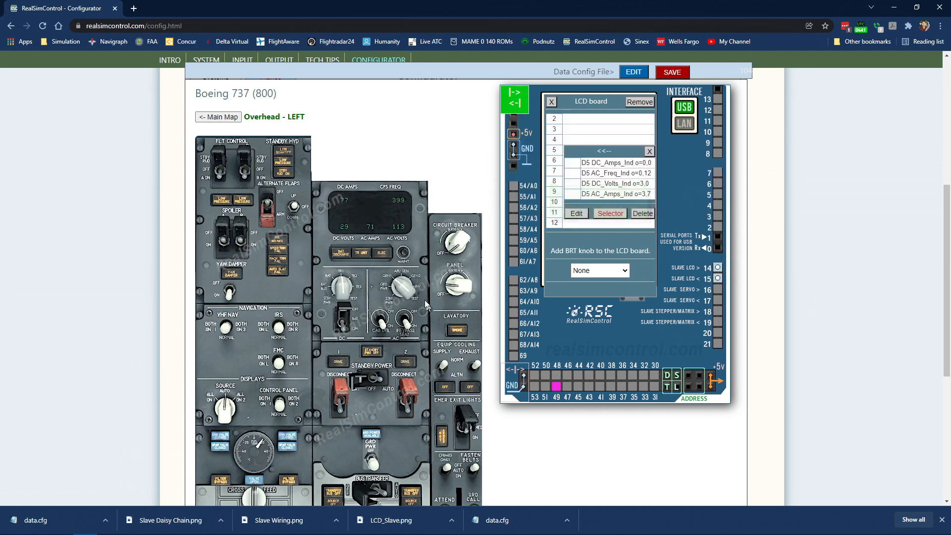
mouse_move(398, 228)
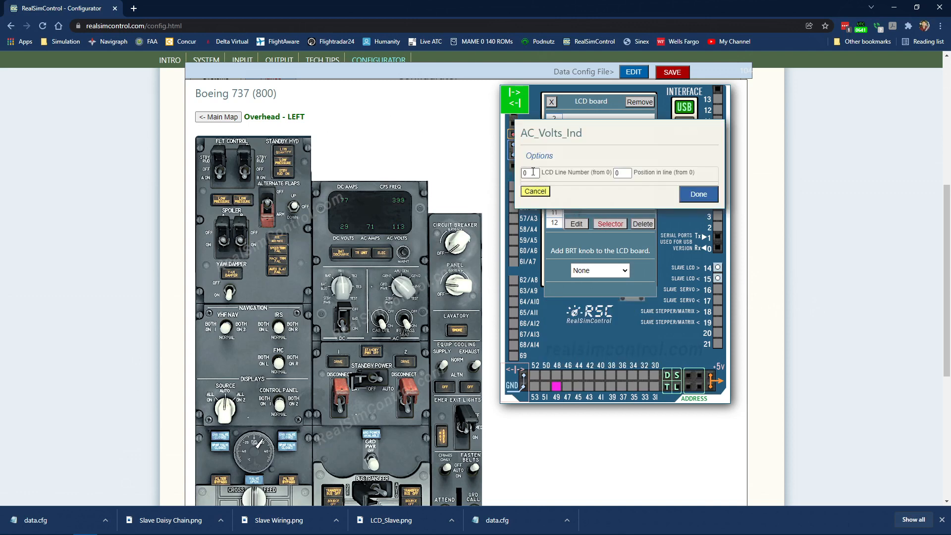
Step: Place AC_Volts_Ind on LCD line 3, position 12, then go to edit the data config file
type("3")
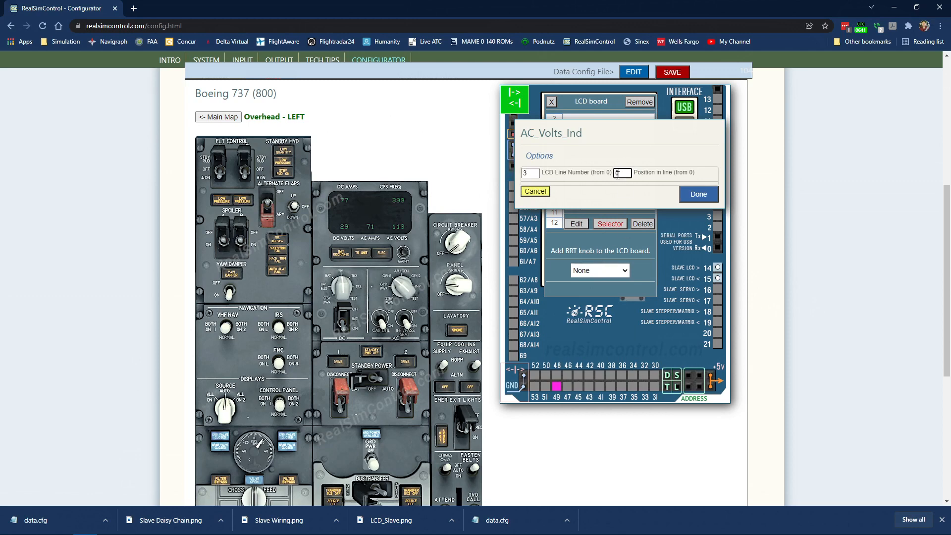
type("12")
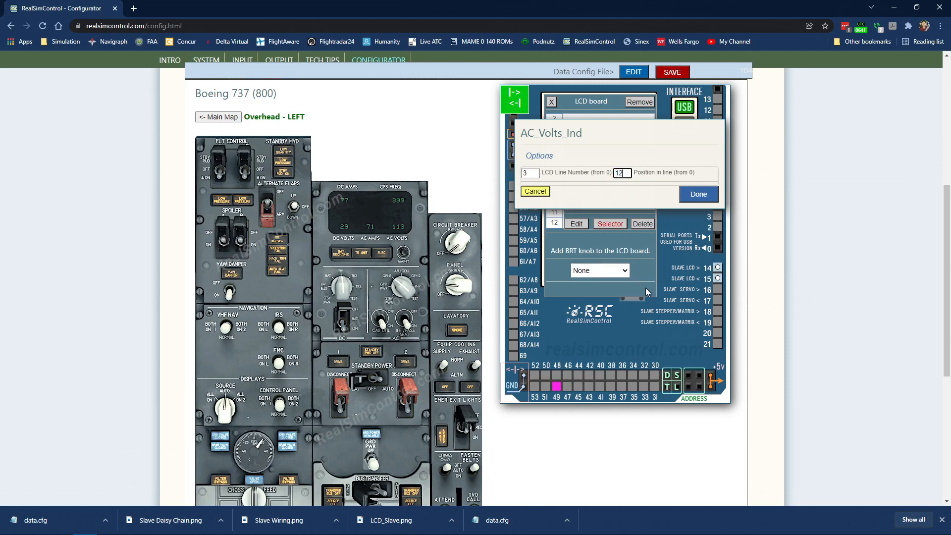
mouse_move(531, 210)
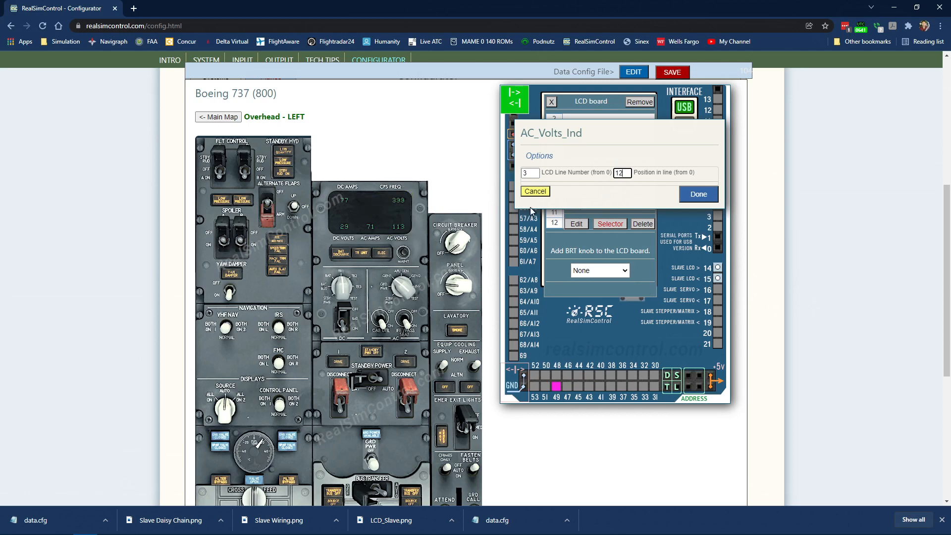
left_click(697, 194)
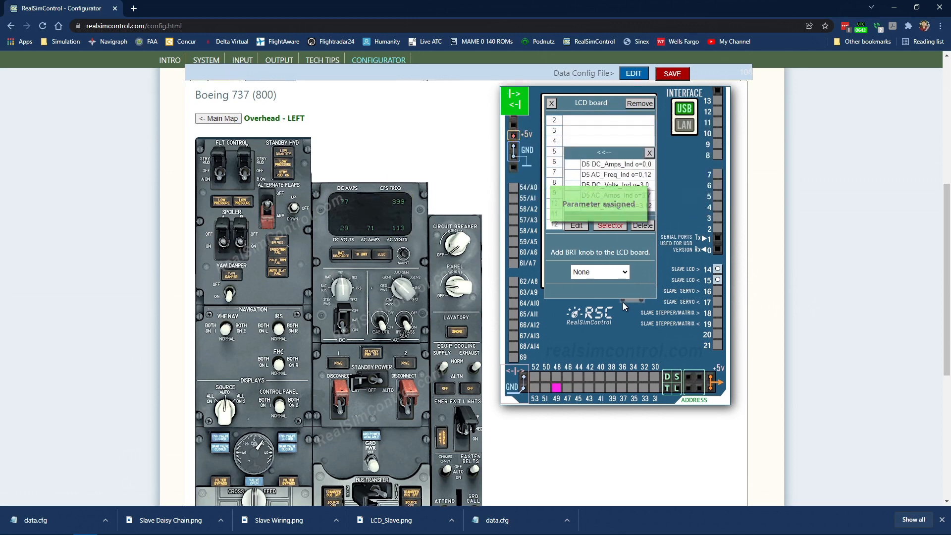
scroll("down", 3)
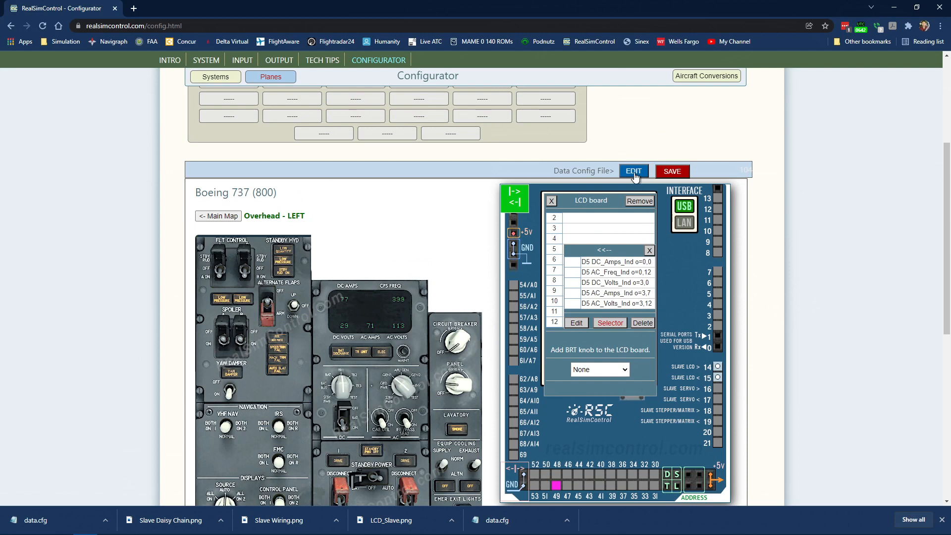
left_click(671, 171)
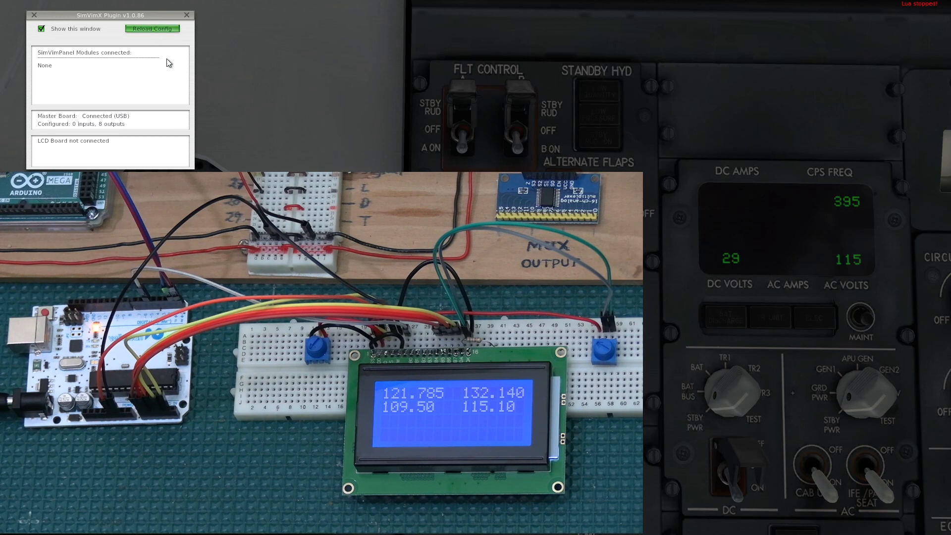
Step: Reload the SimVimX configuration so the LCD shows the electrical panel readings
left_click(152, 28)
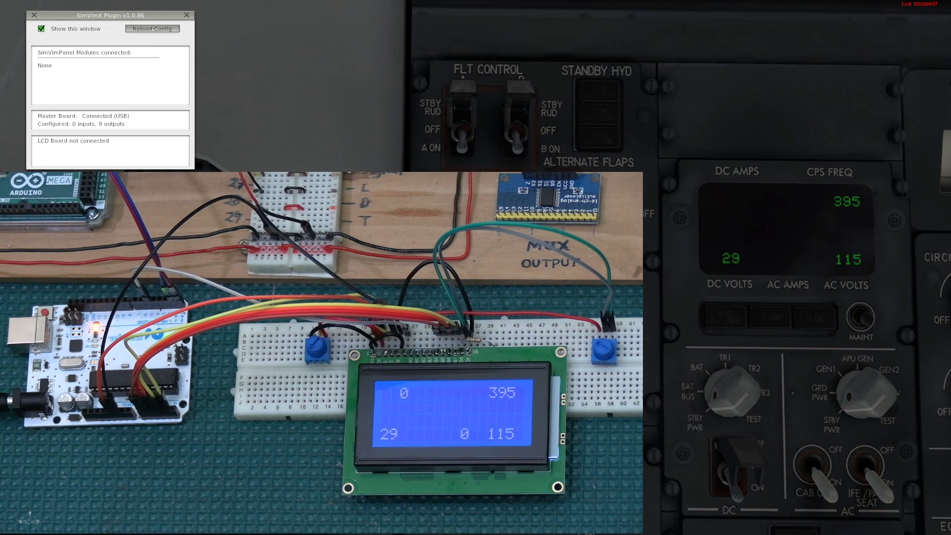
mouse_move(693, 277)
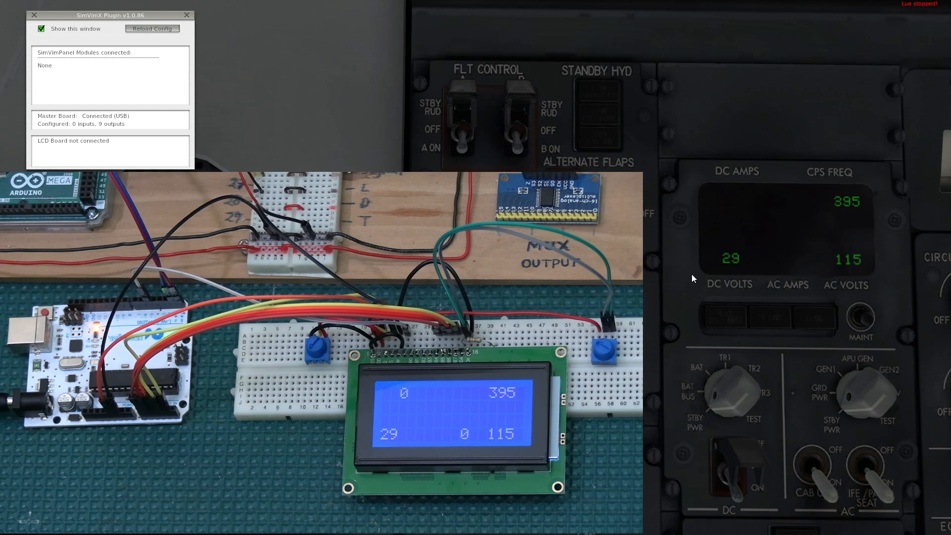
mouse_move(730, 206)
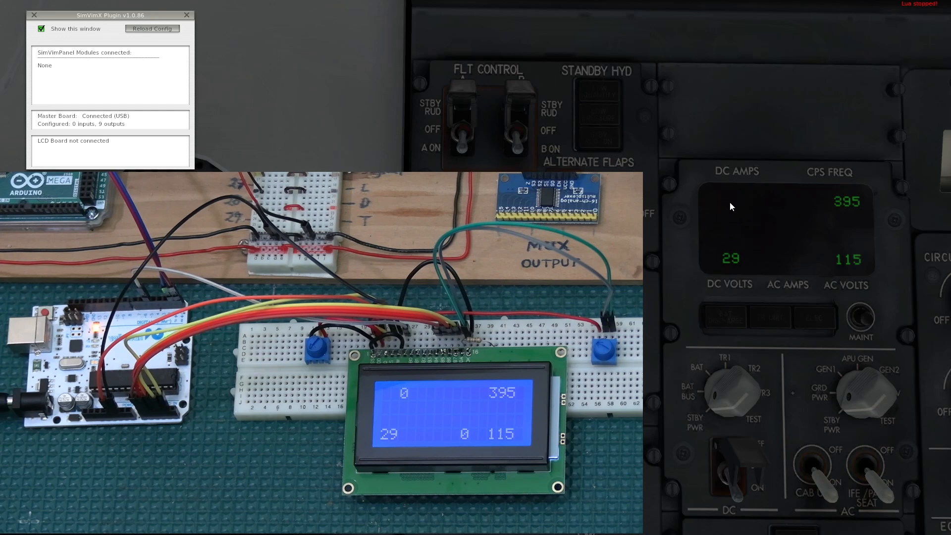
mouse_move(794, 278)
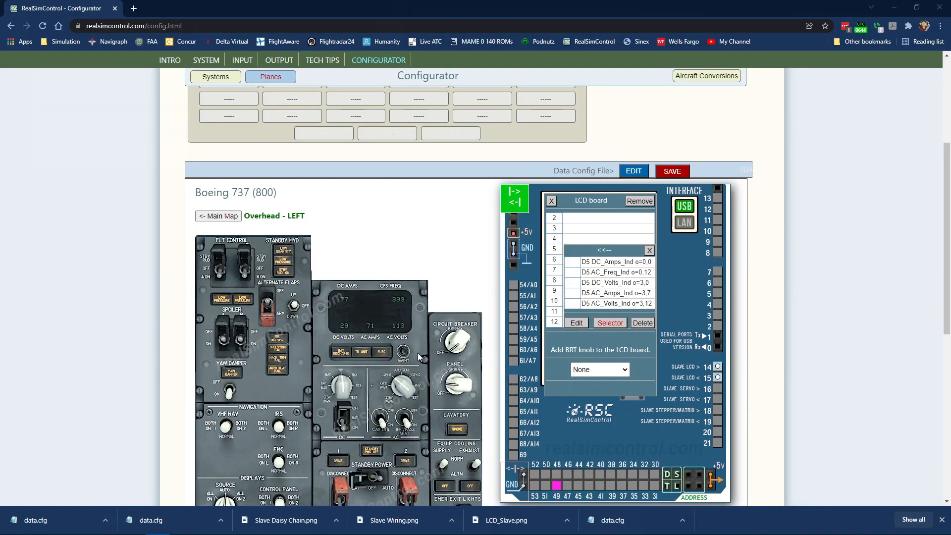
mouse_move(595, 299)
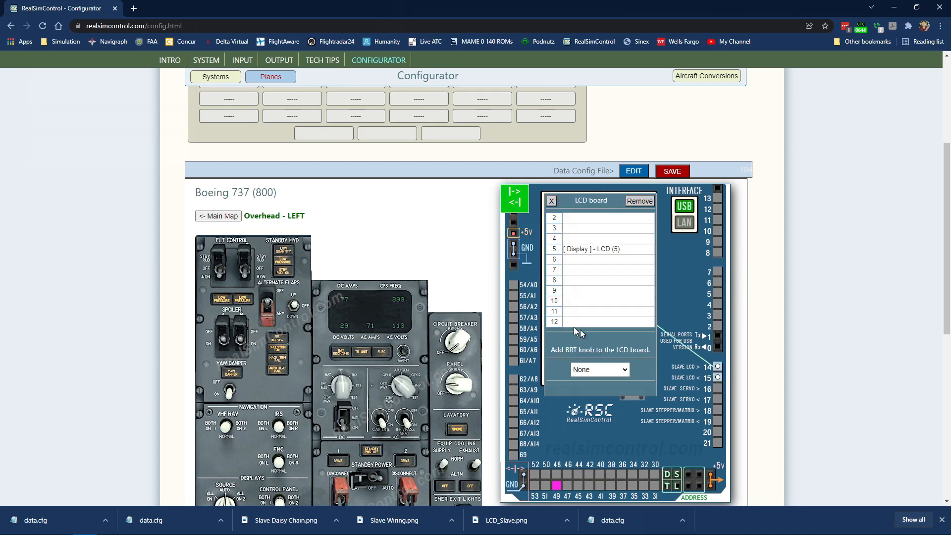
Step: Move AC_Amps_Ind to position 5 on LCD line 3
left_click(591, 248)
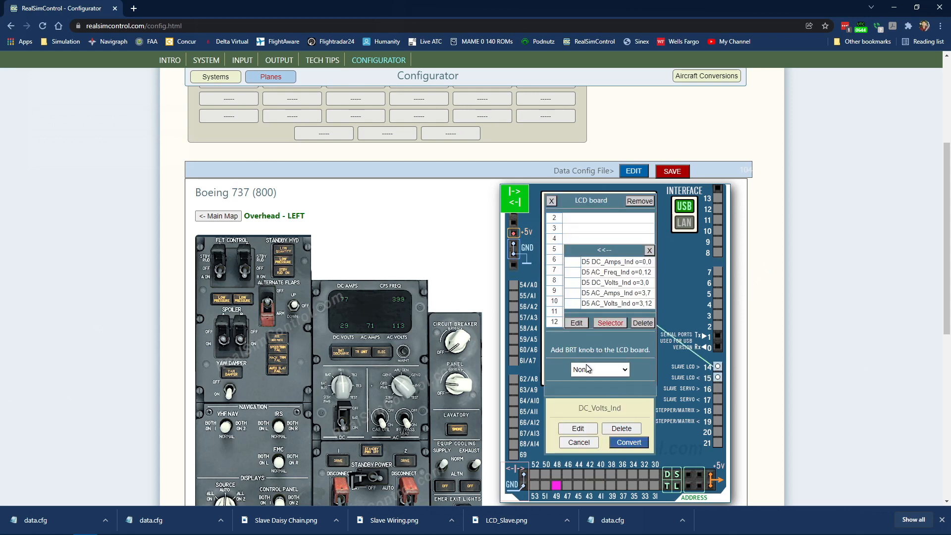
left_click(576, 442)
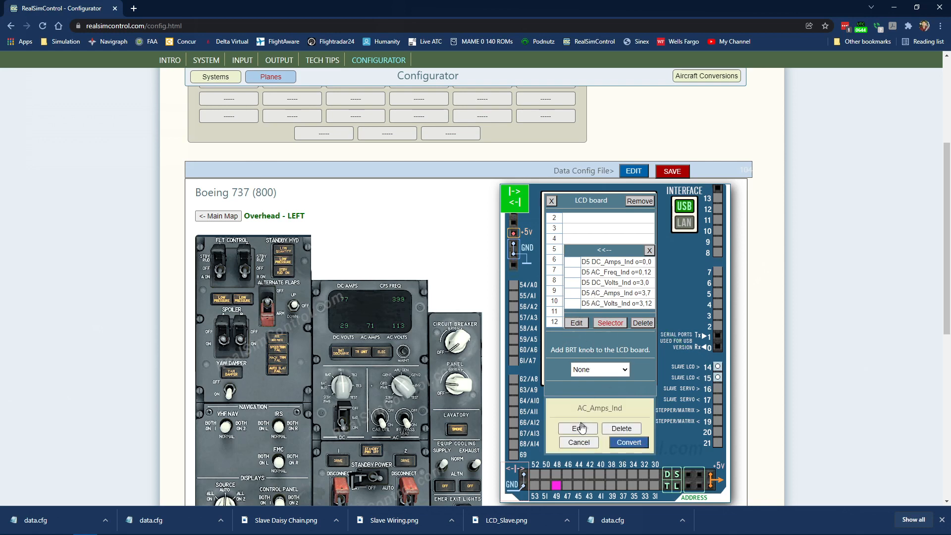
left_click(573, 428)
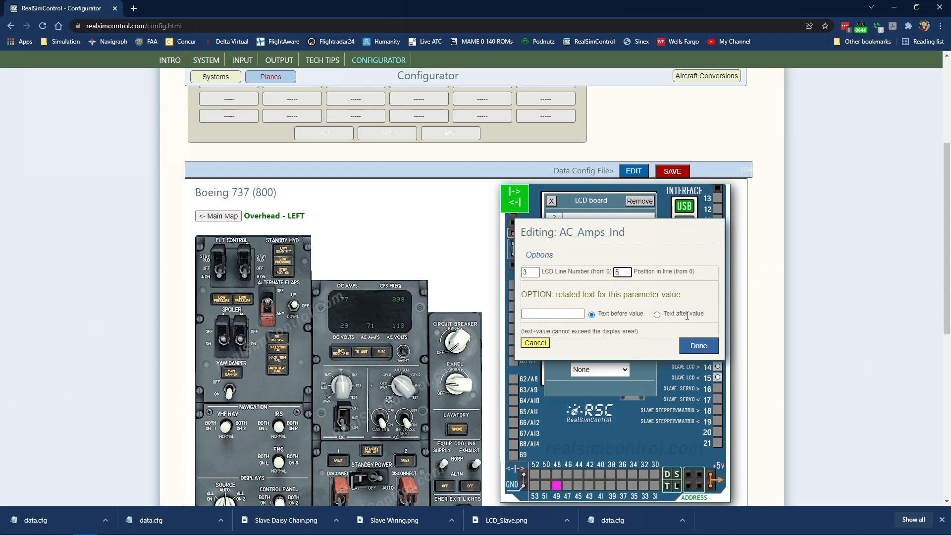
left_click(698, 344)
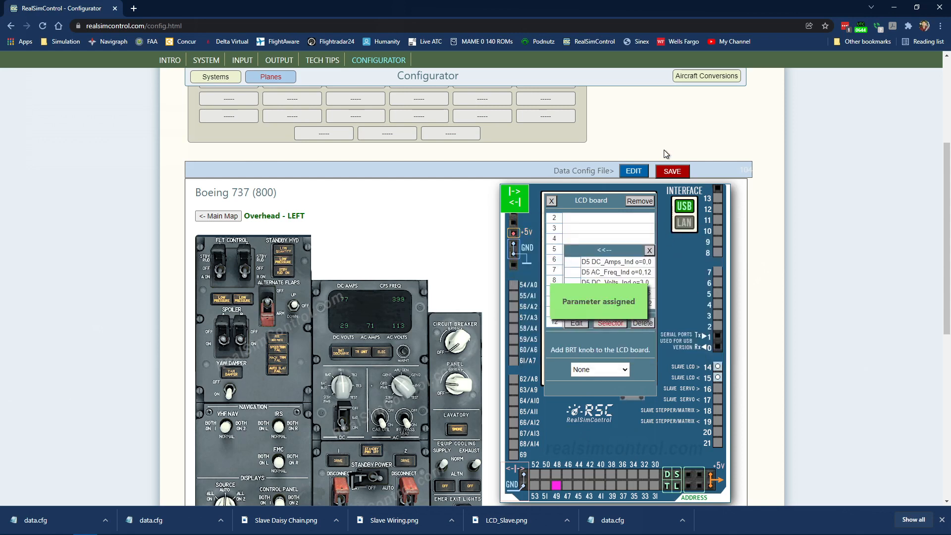
Step: Save the config, overwriting the existing data.cfg in the SimVimX folder
left_click(672, 171)
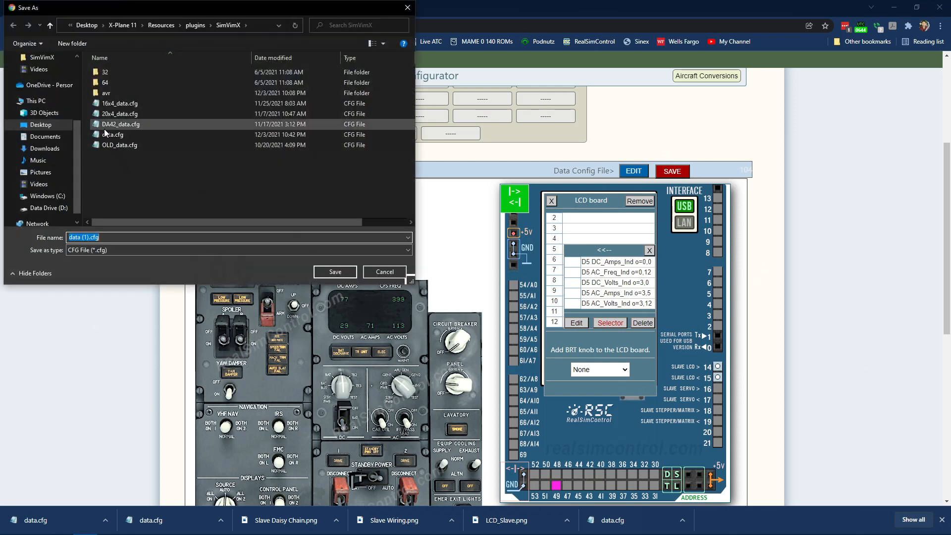
left_click(333, 271)
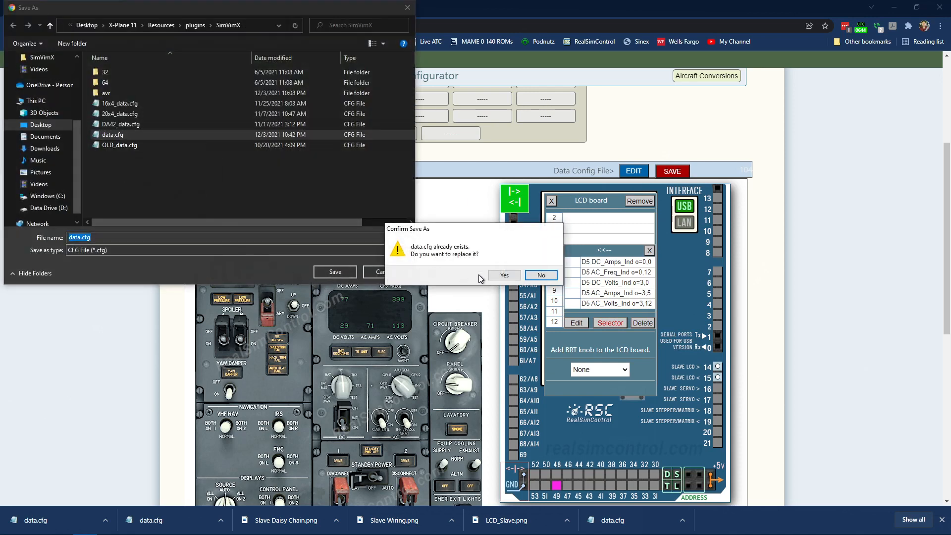
left_click(503, 275)
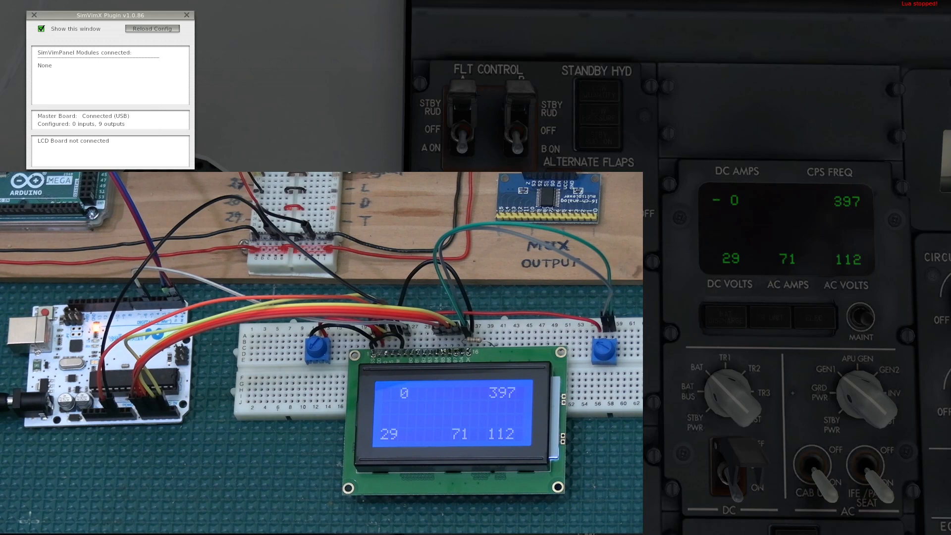
Step: Reload the SimVimX configuration so the LCD restarts with the updated data file
left_click(152, 29)
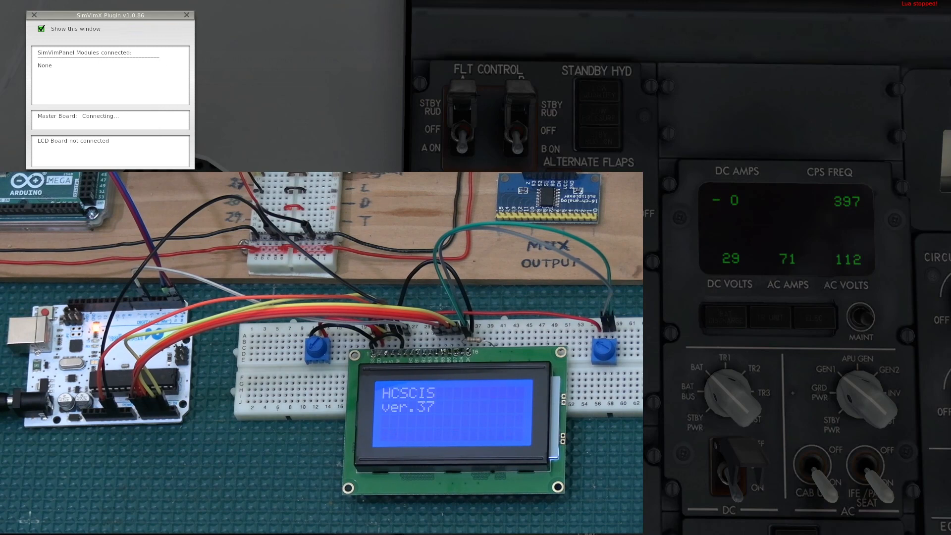
left_click(150, 28)
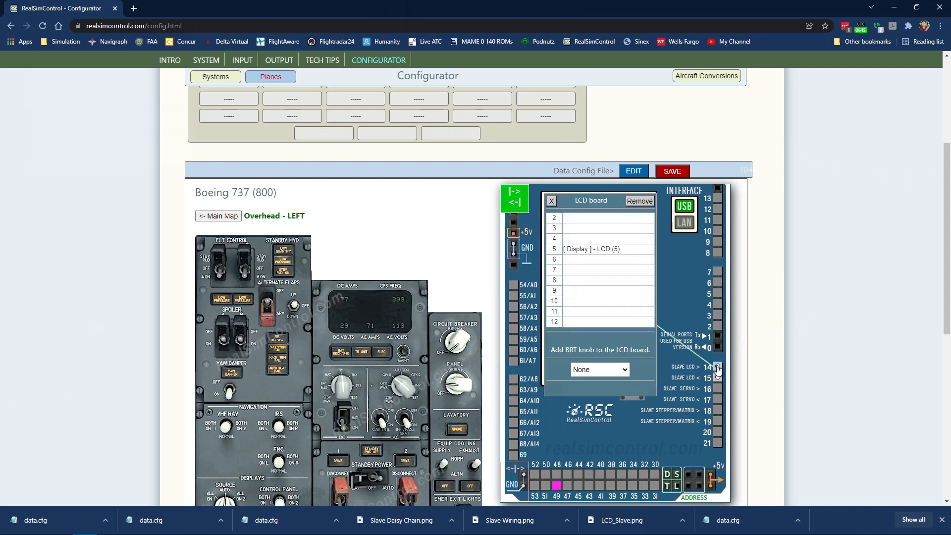
Step: Move DC_Volts_Ind to position 1 on LCD line 3
left_click(591, 249)
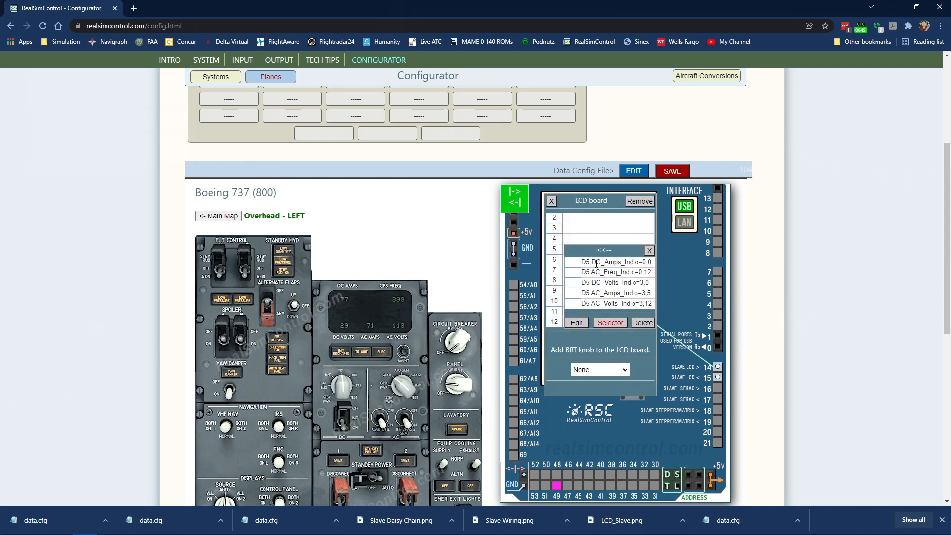
mouse_move(594, 291)
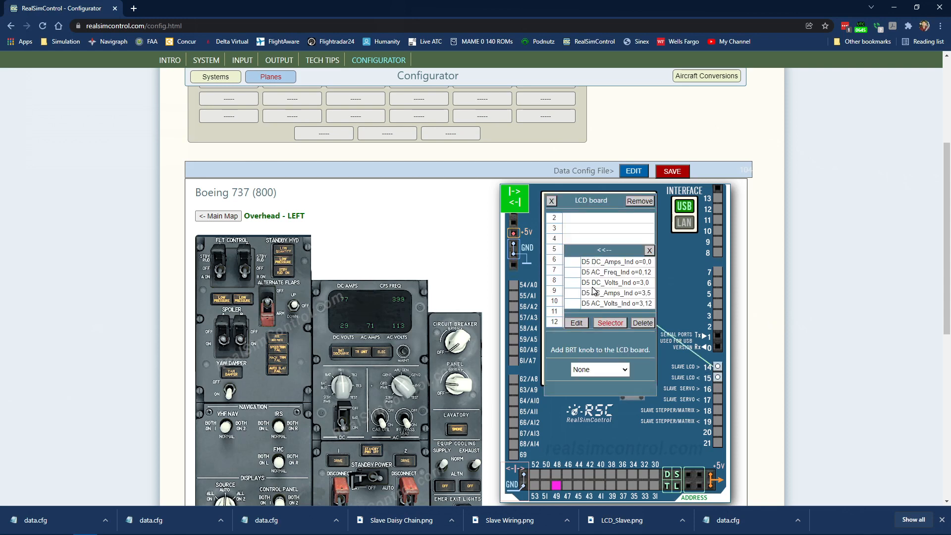
left_click(614, 282)
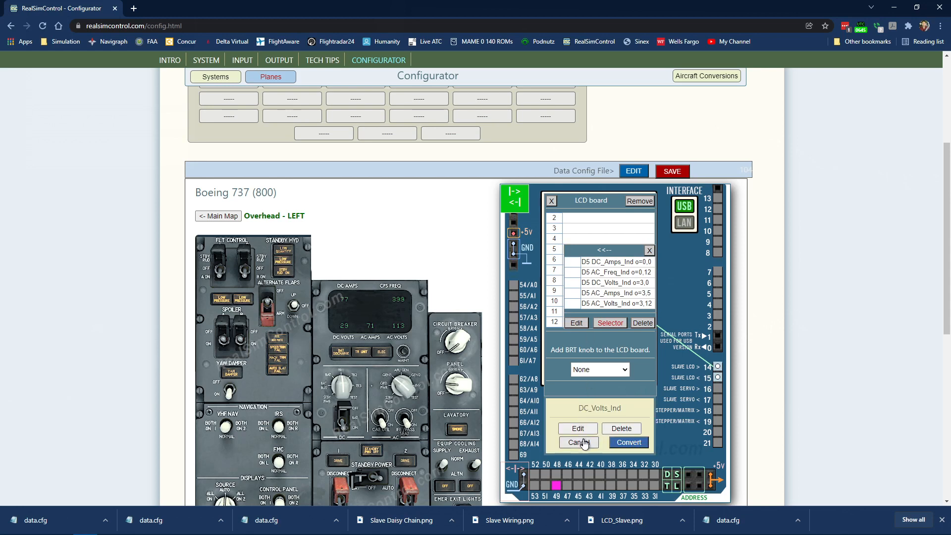
left_click(576, 427)
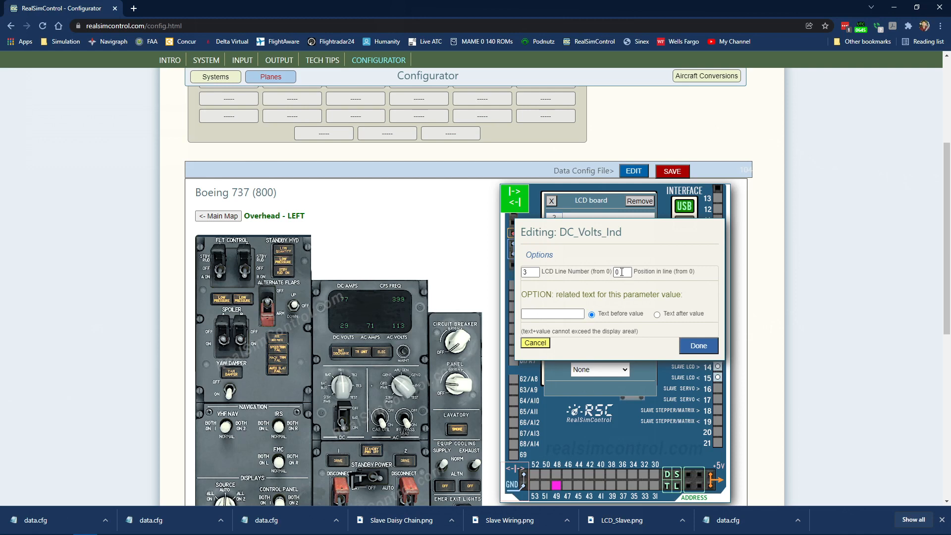
type("1")
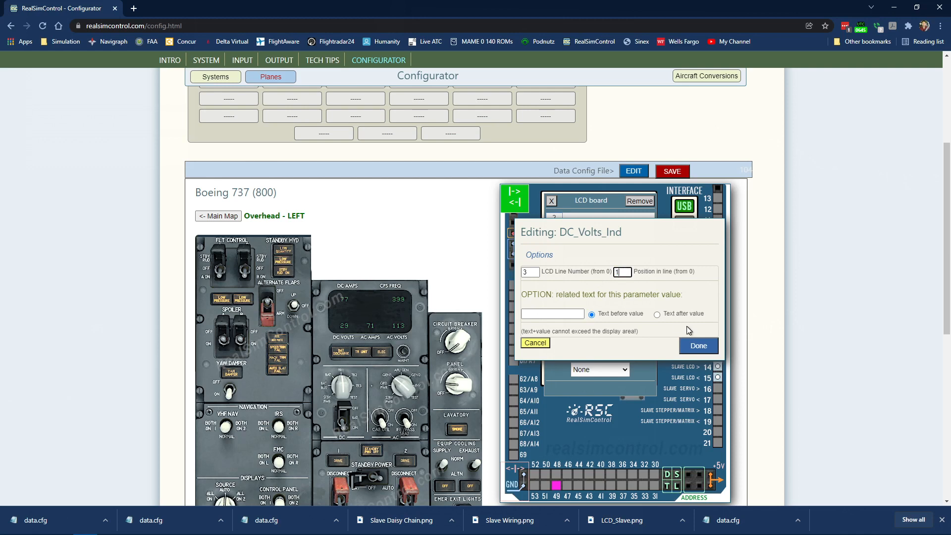
left_click(697, 344)
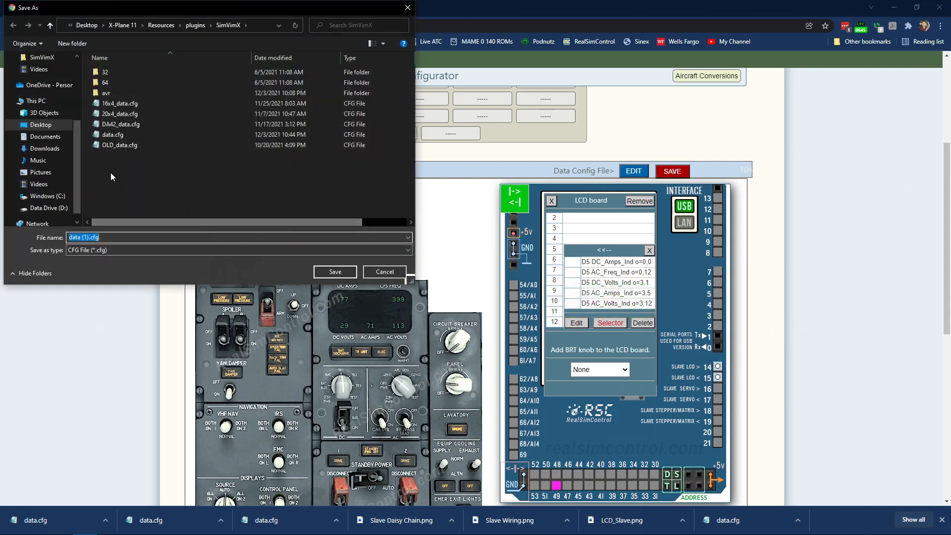
Step: Overwrite the existing data.cfg with the revised configuration
left_click(334, 271)
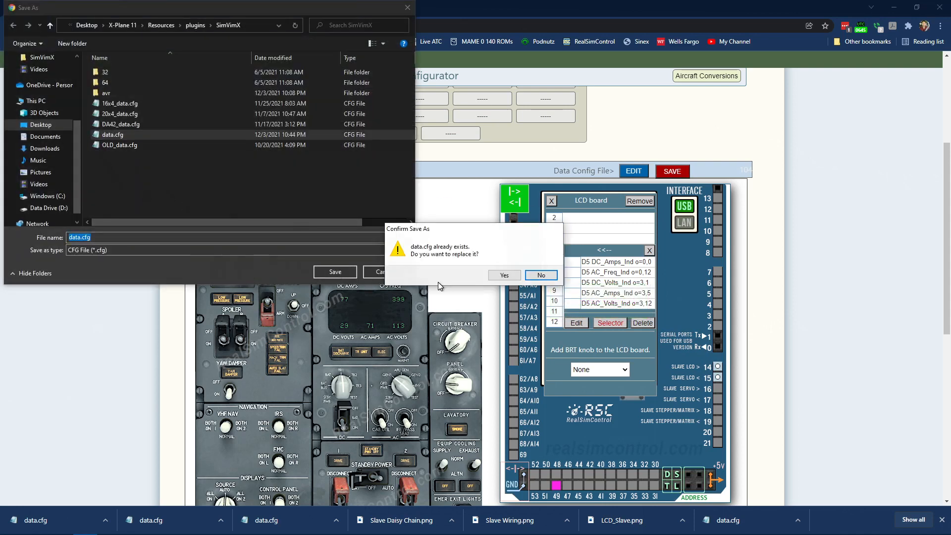
left_click(503, 274)
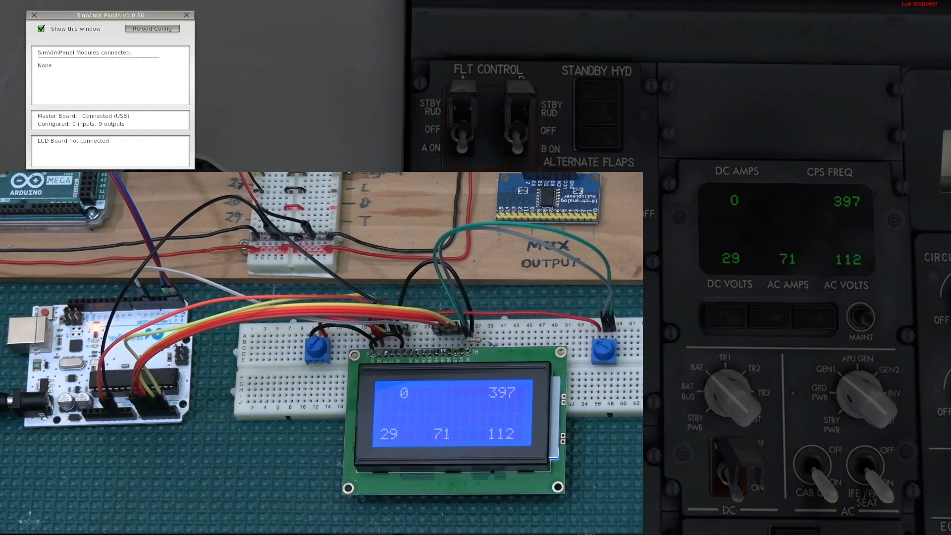
Step: Reload the SimVimX configuration so the LCD reconnects with the revised data file
left_click(152, 29)
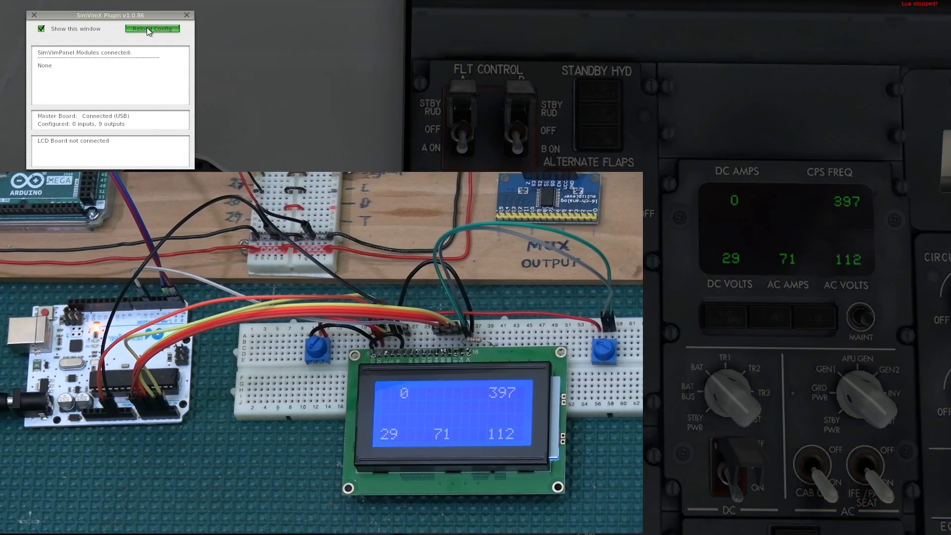
left_click(151, 29)
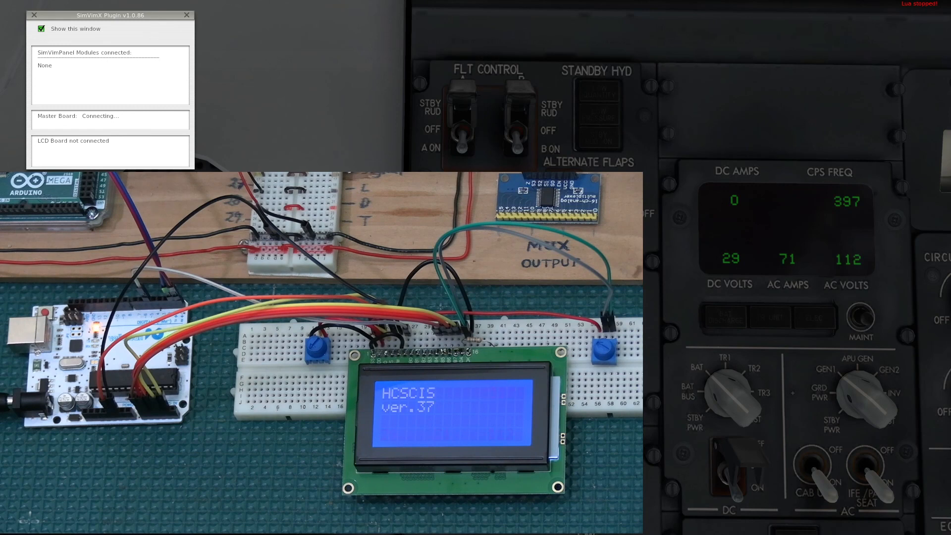